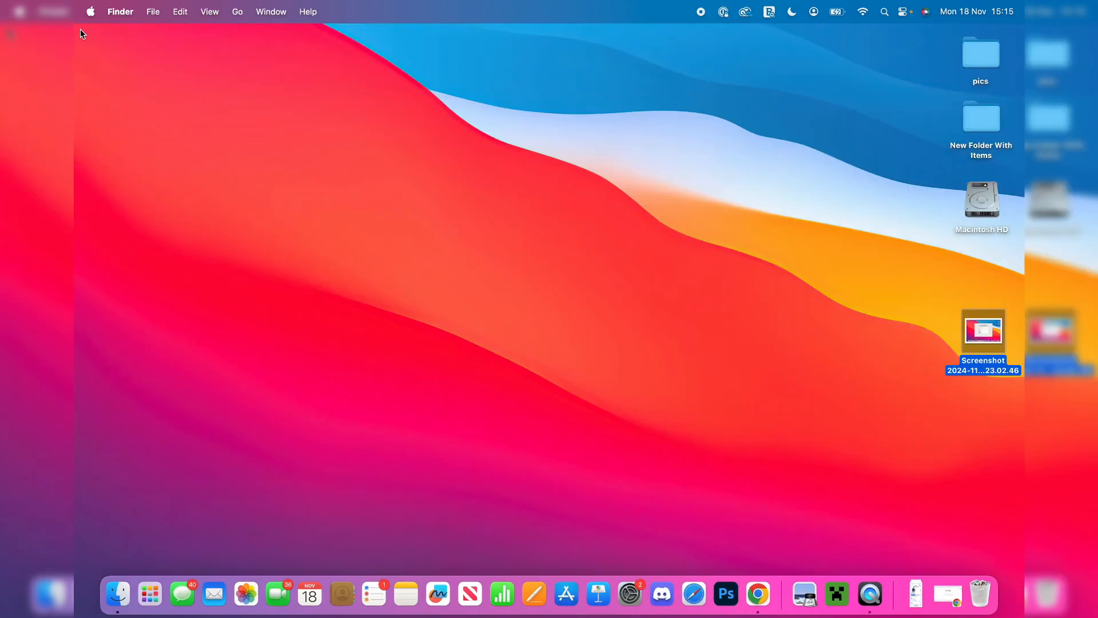
{"action": "mouse_move", "coordinate": [446, 353]}
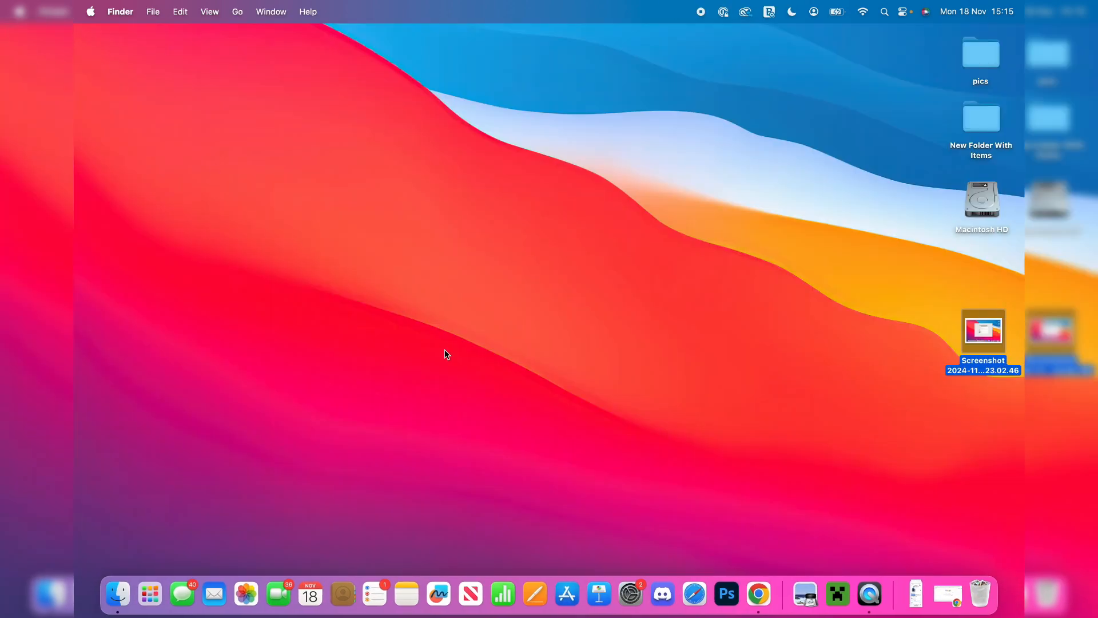
{"action": "mouse_move", "coordinate": [770, 558]}
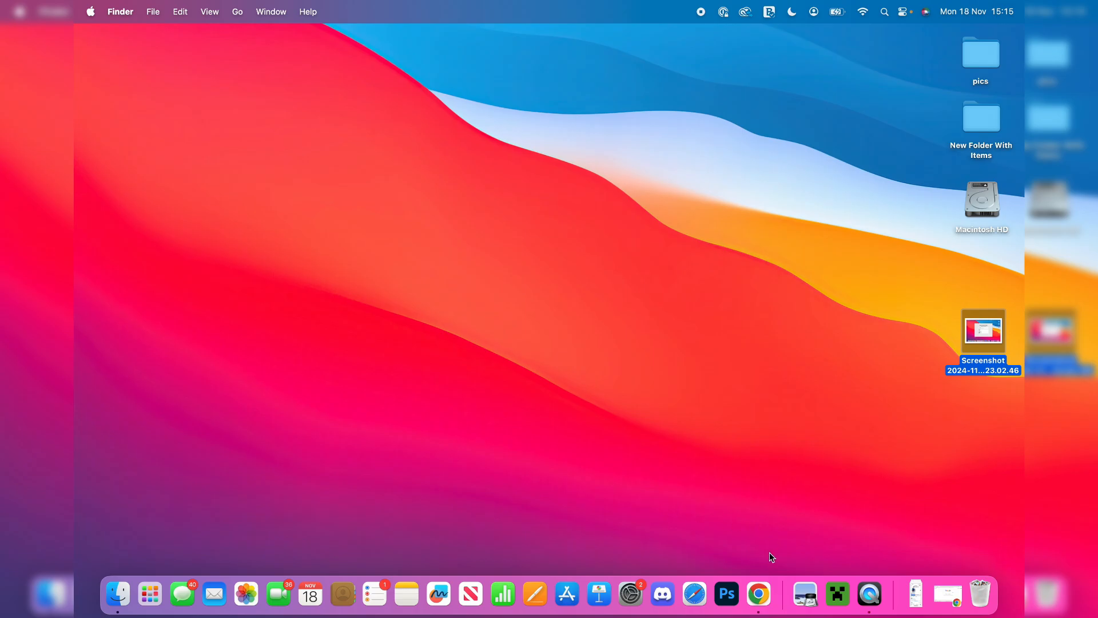
- Search Google for 'optifine' in Chrome and open the official optifine.net homepage
{"action": "left_click", "coordinate": [781, 593]}
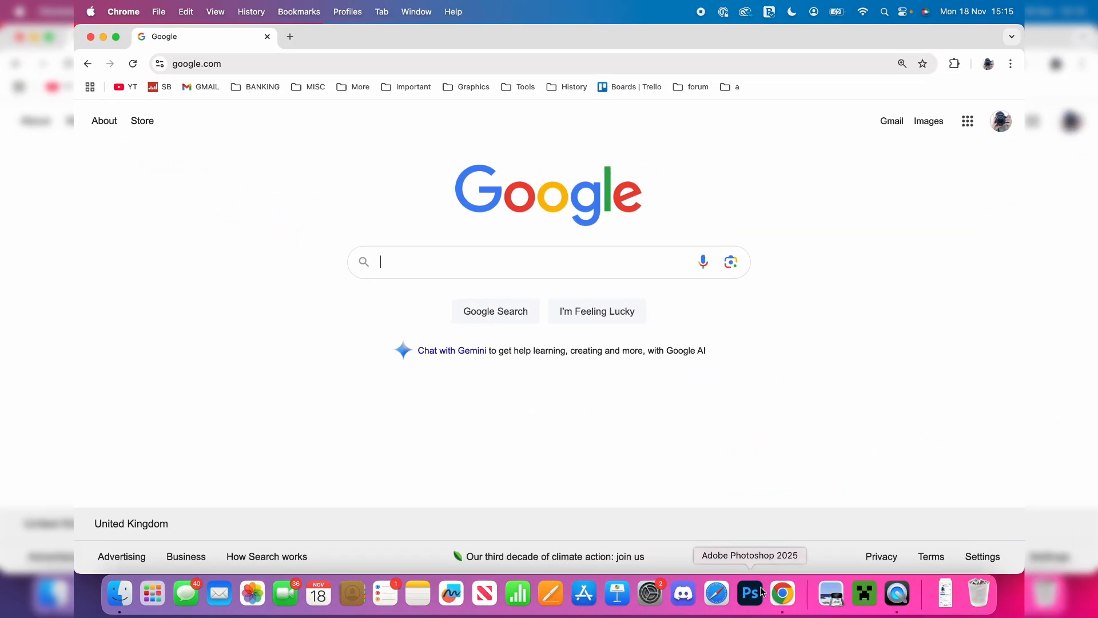
{"action": "mouse_move", "coordinate": [467, 153]}
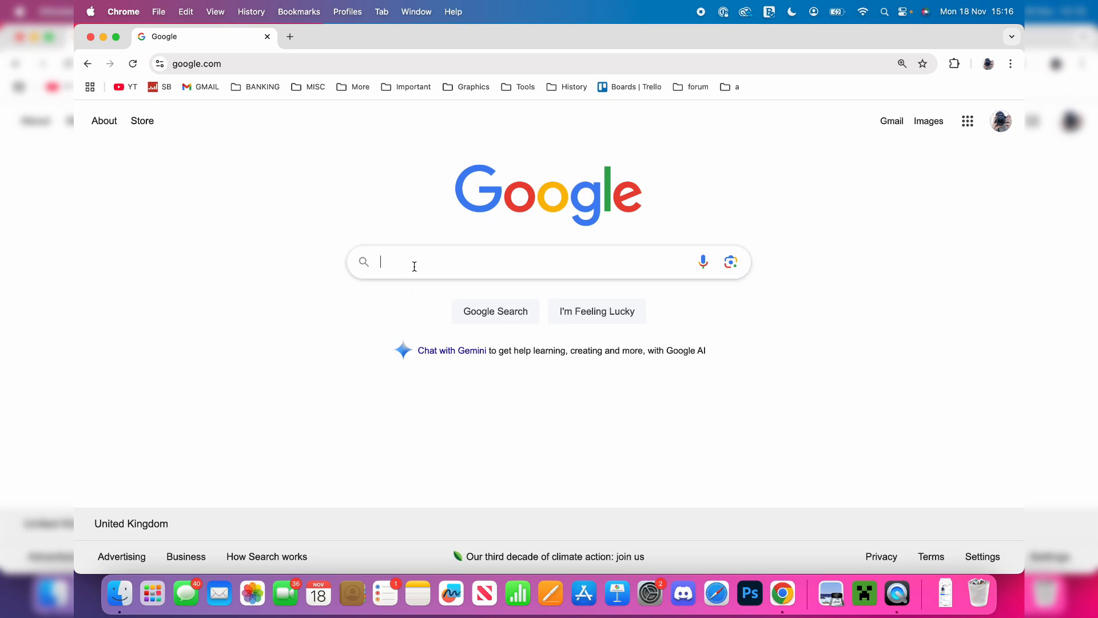
{"action": "type", "text": "optifine"}
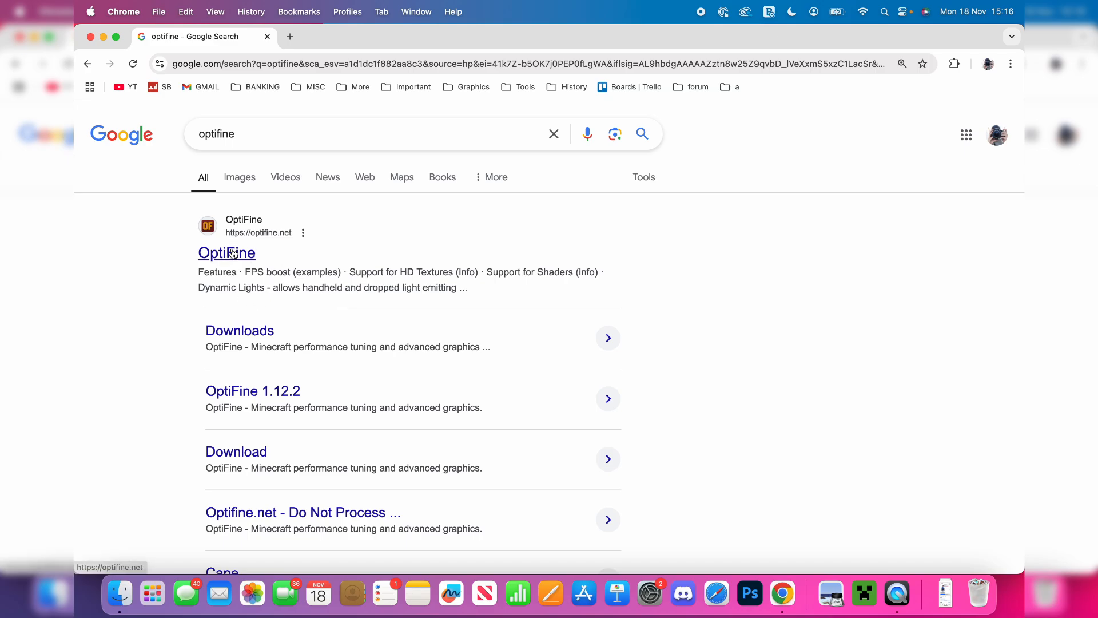
{"action": "left_click", "coordinate": [227, 253]}
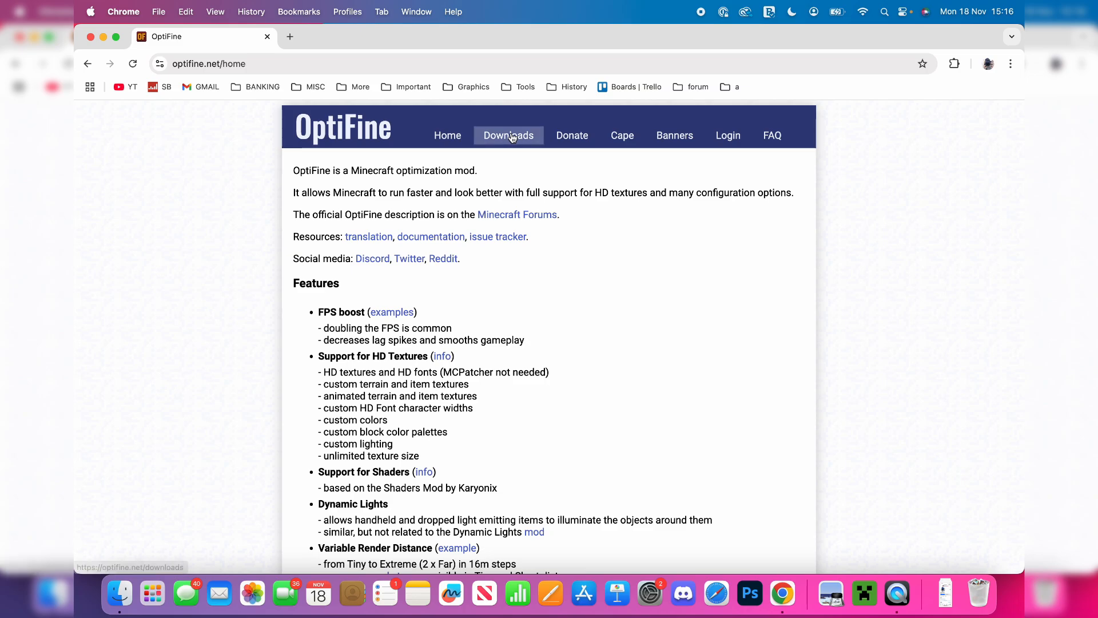
- Download OptiFine 1.21.1 HD U J1, skipping the ad page and accepting the consent prompt
{"action": "left_click", "coordinate": [507, 135]}
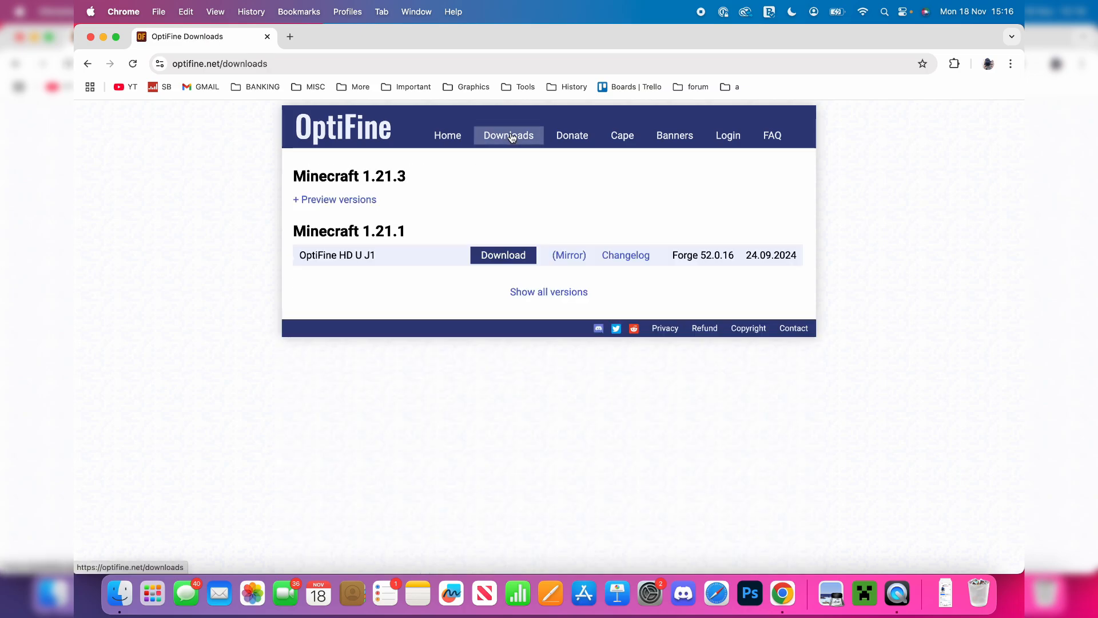
{"action": "mouse_move", "coordinate": [411, 198]}
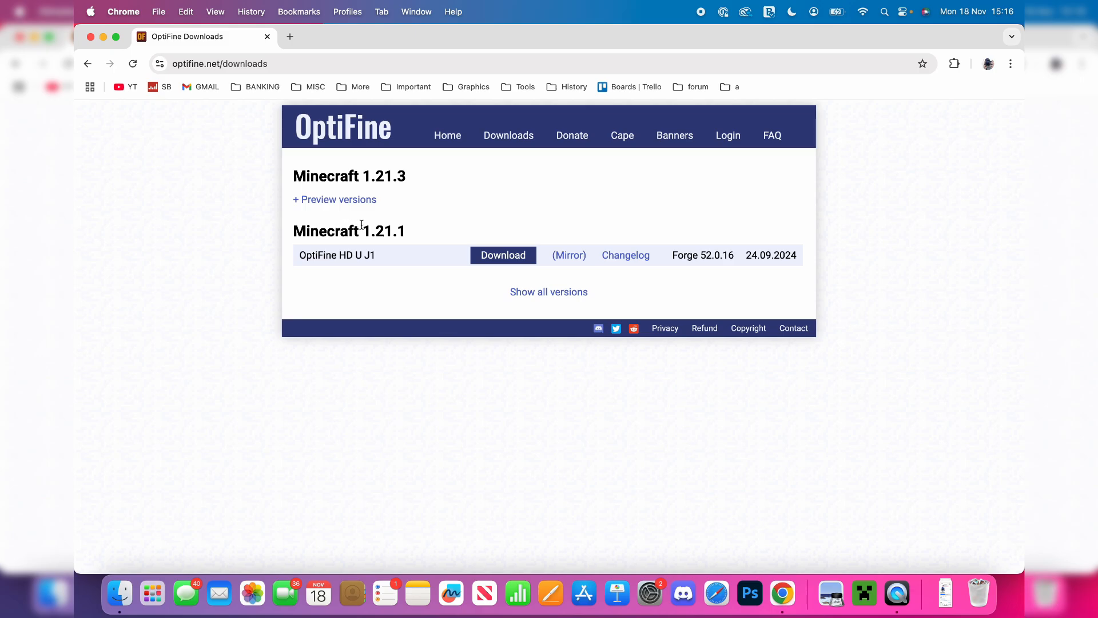
{"action": "mouse_move", "coordinate": [463, 209]}
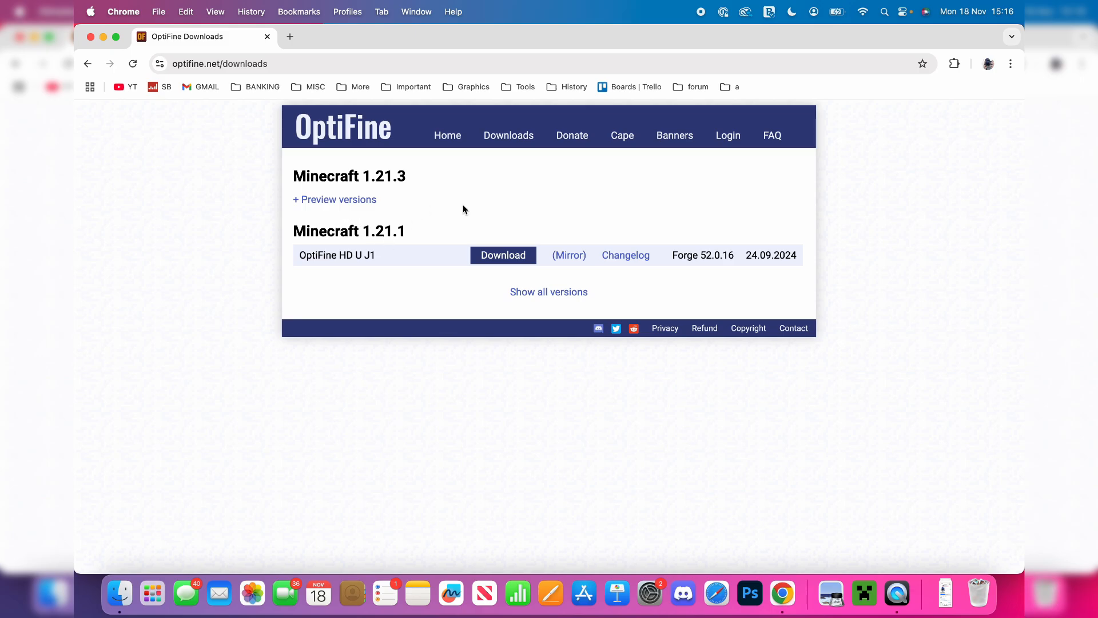
{"action": "left_click", "coordinate": [502, 254]}
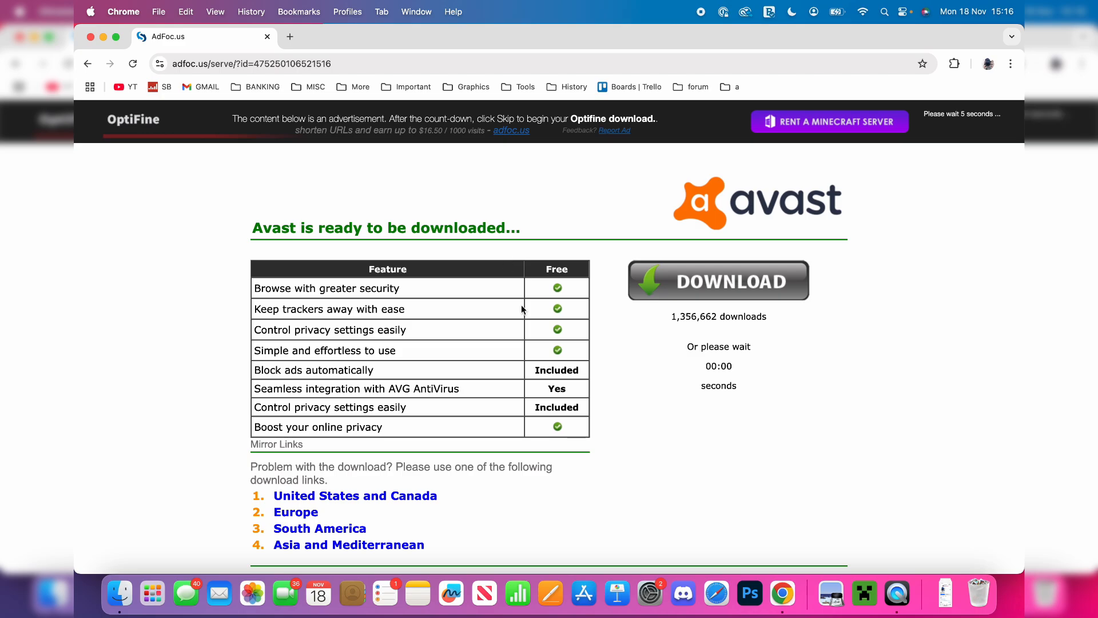
{"action": "left_click", "coordinate": [717, 280]}
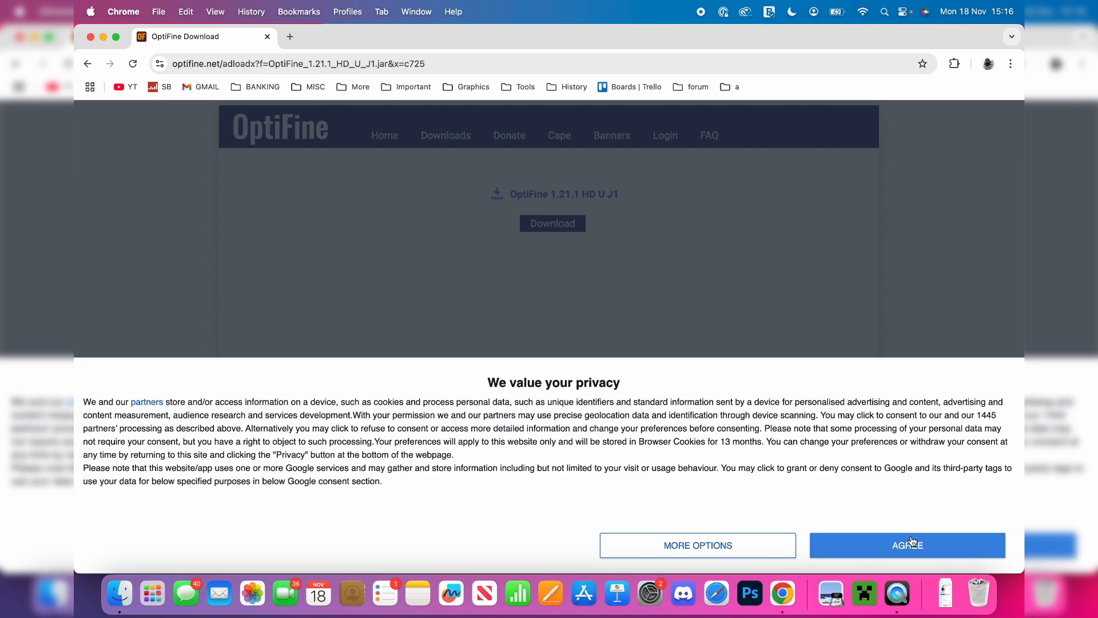
{"action": "left_click", "coordinate": [906, 545]}
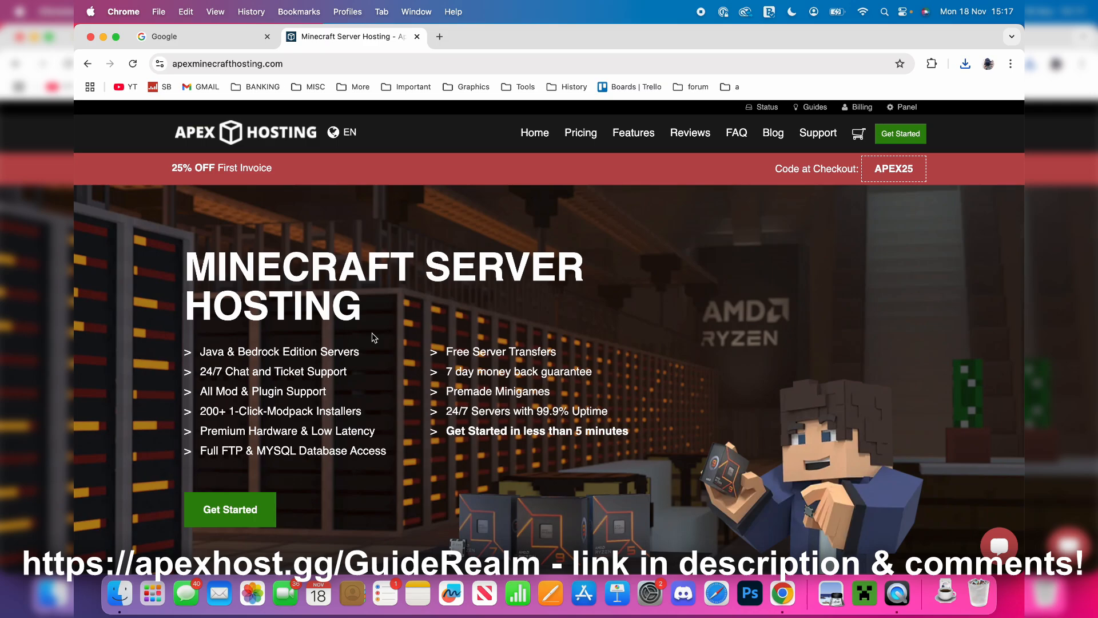
- Scroll the Apex Hosting homepage down to its modpacks, DDoS protection and backups features
{"action": "double_click", "coordinate": [193, 167]}
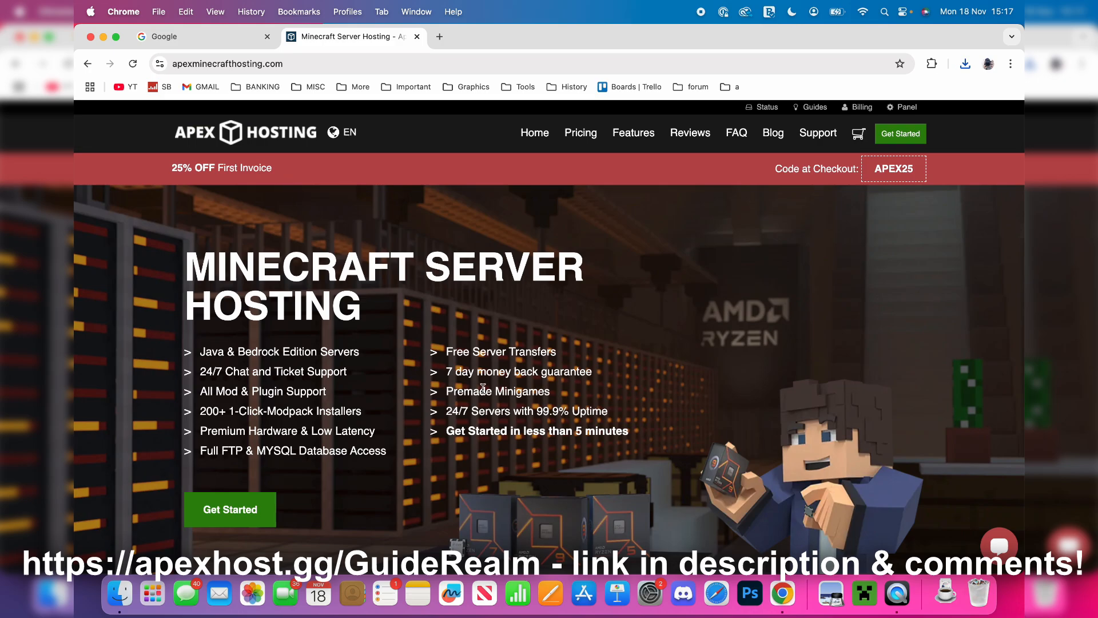
{"action": "scroll", "scroll_direction": "down", "scroll_amount": 3}
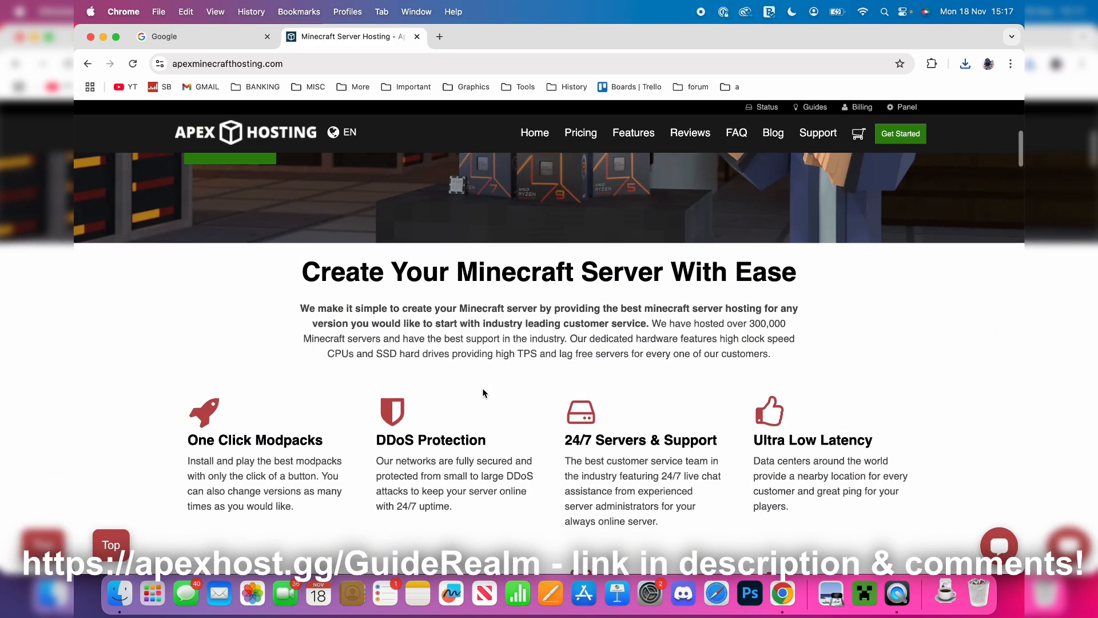
{"action": "scroll", "scroll_direction": "down", "scroll_amount": 3}
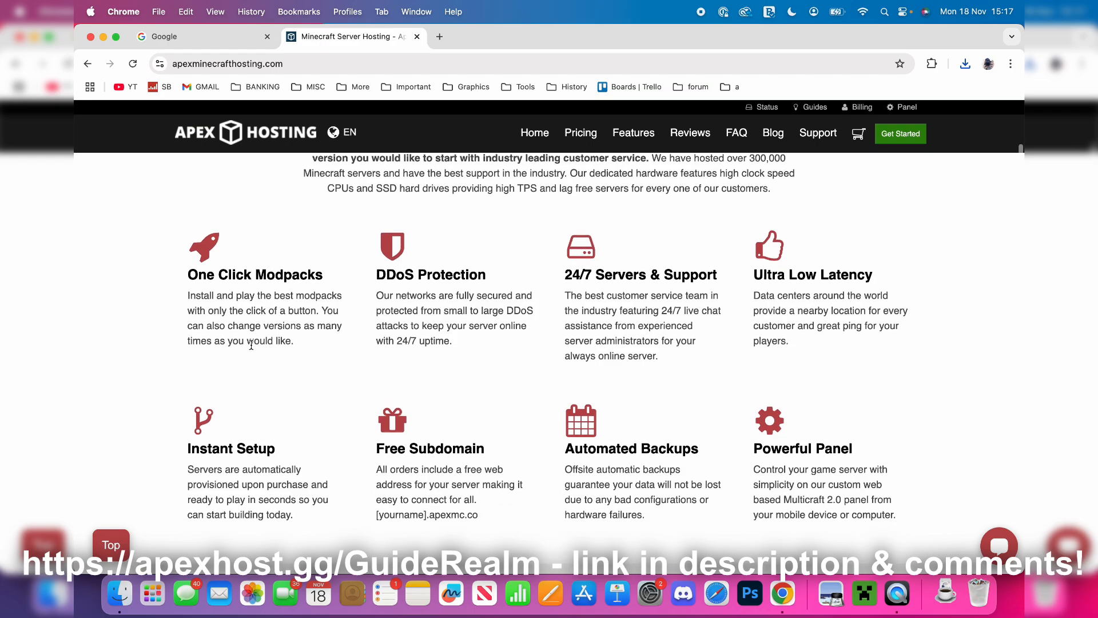
{"action": "mouse_move", "coordinate": [635, 273]}
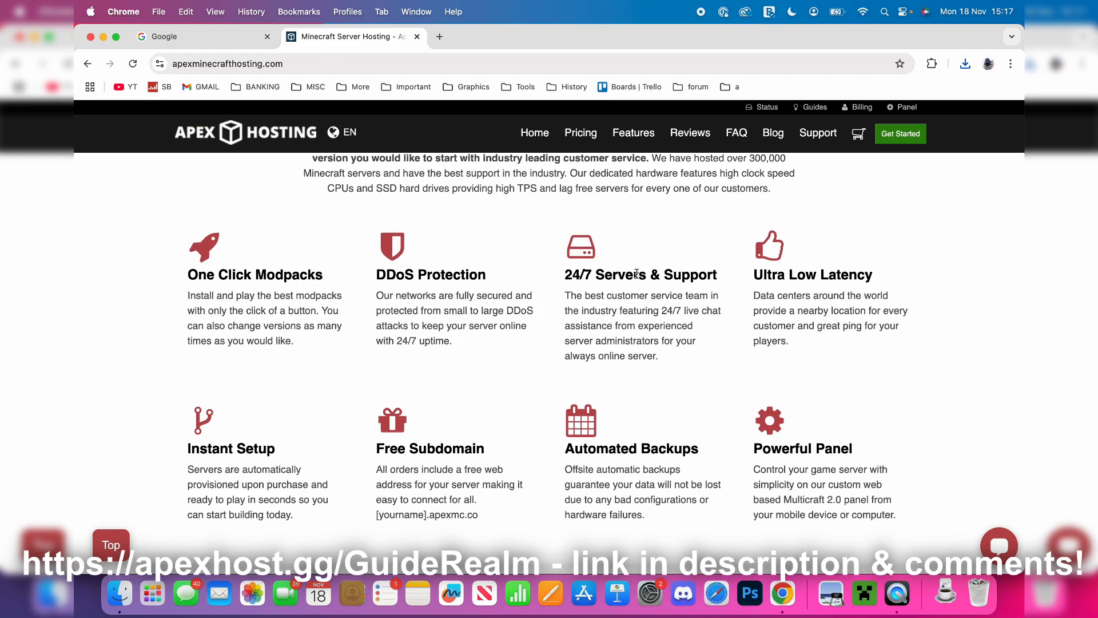
{"action": "mouse_move", "coordinate": [761, 294]}
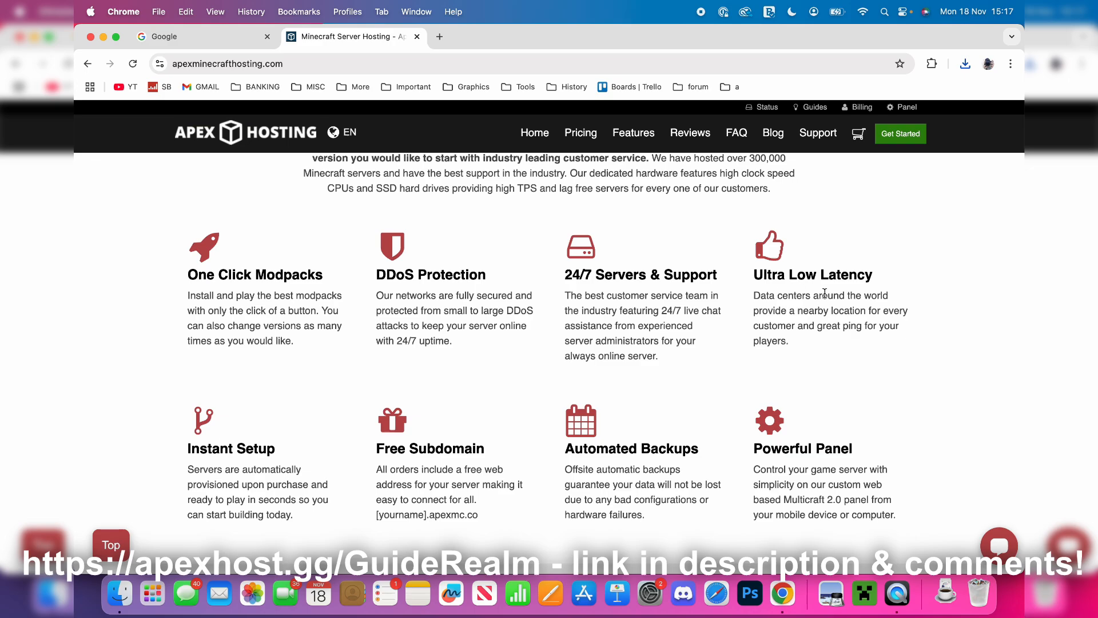
{"action": "mouse_move", "coordinate": [460, 322]}
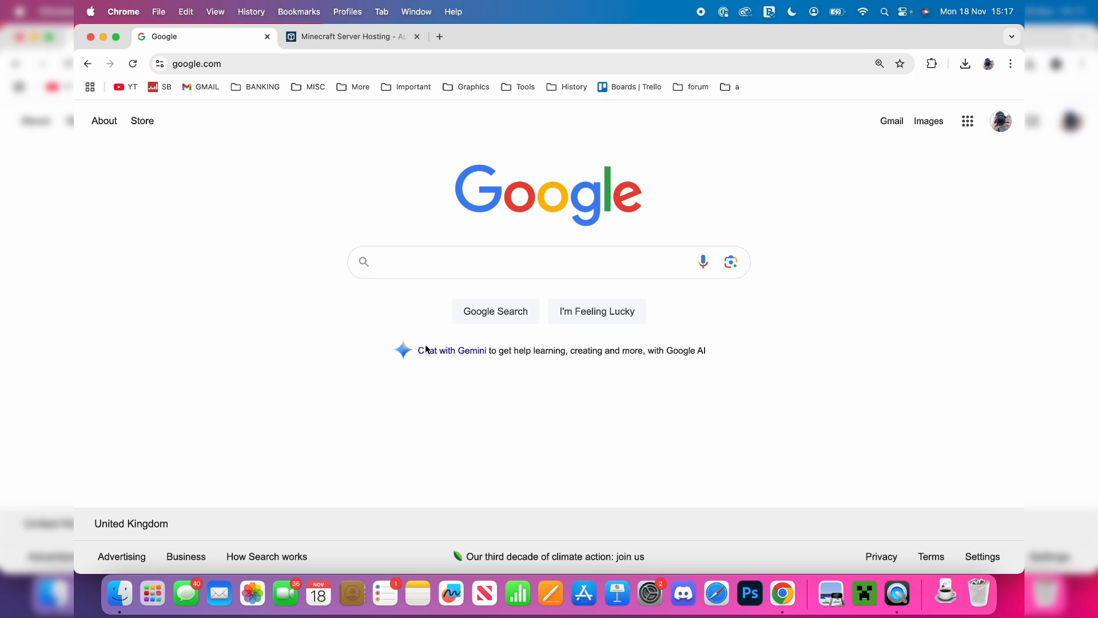
- Search Google for 'curseforge' and open the CurseForge site
{"action": "type", "text": "curseforge"}
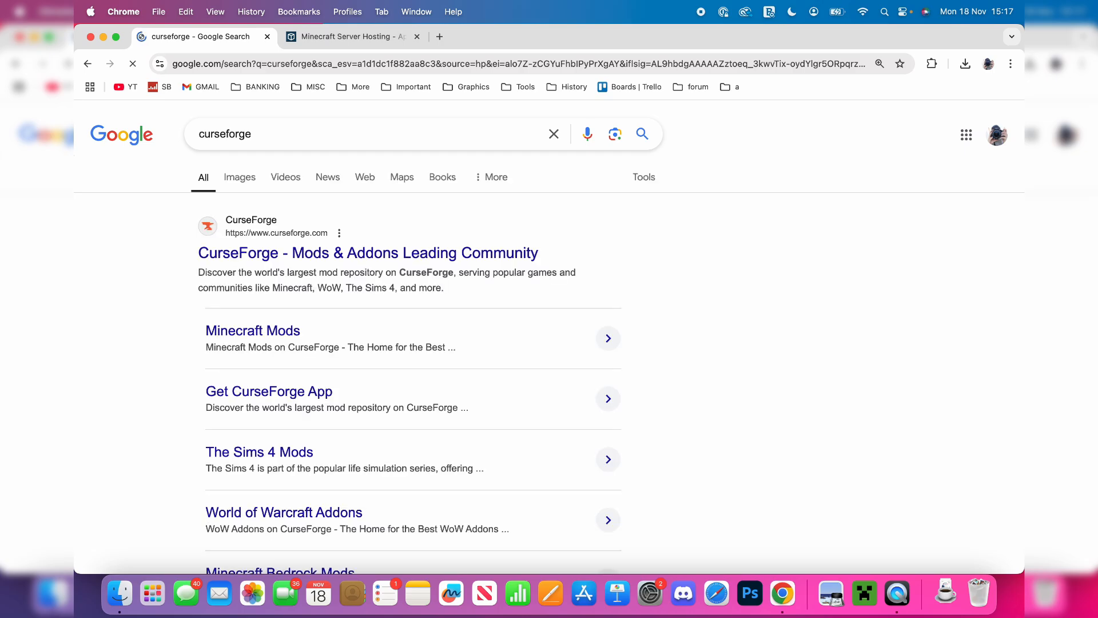
{"action": "mouse_move", "coordinate": [318, 252]}
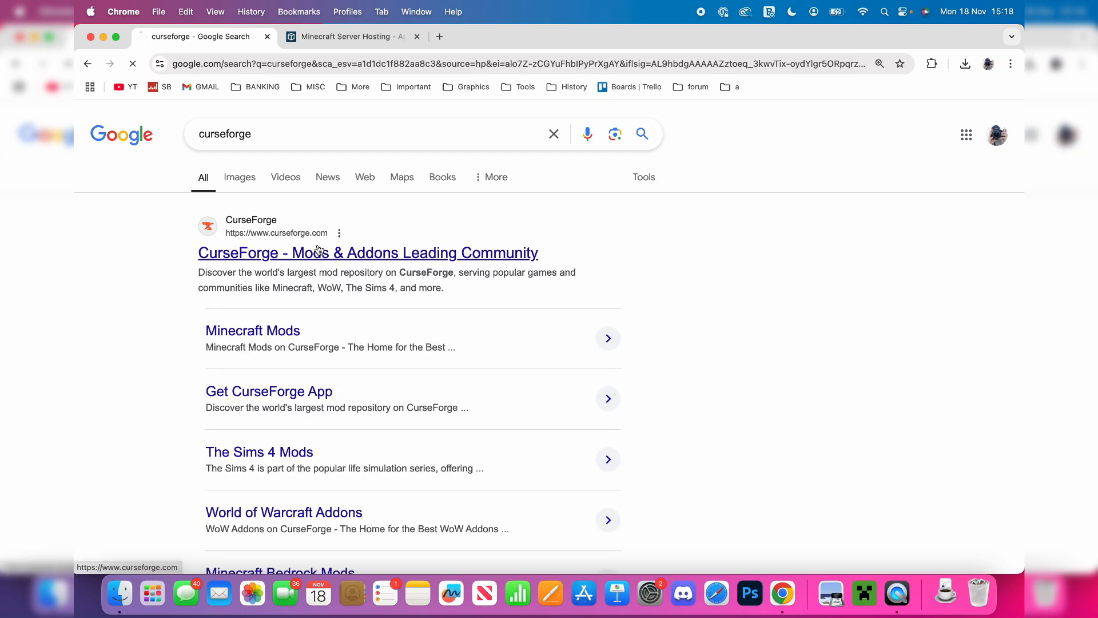
{"action": "left_click", "coordinate": [368, 253]}
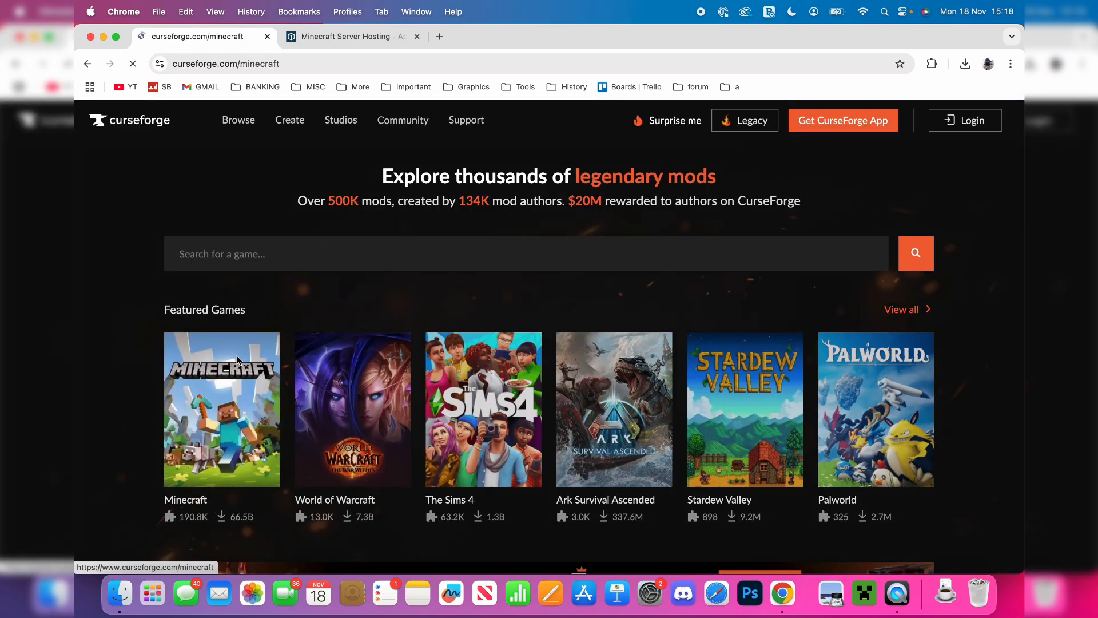
- Browse CurseForge's Minecraft shaders listing and open the Sildur's Vibrant shaders project
{"action": "left_click", "coordinate": [221, 409]}
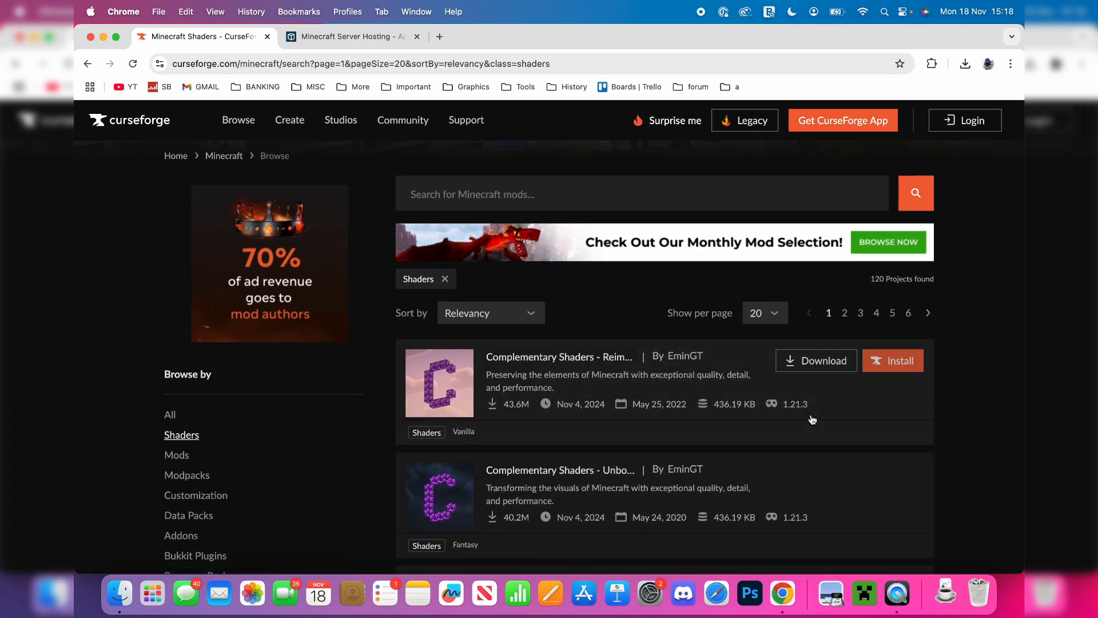
{"action": "scroll", "scroll_direction": "down", "scroll_amount": 3}
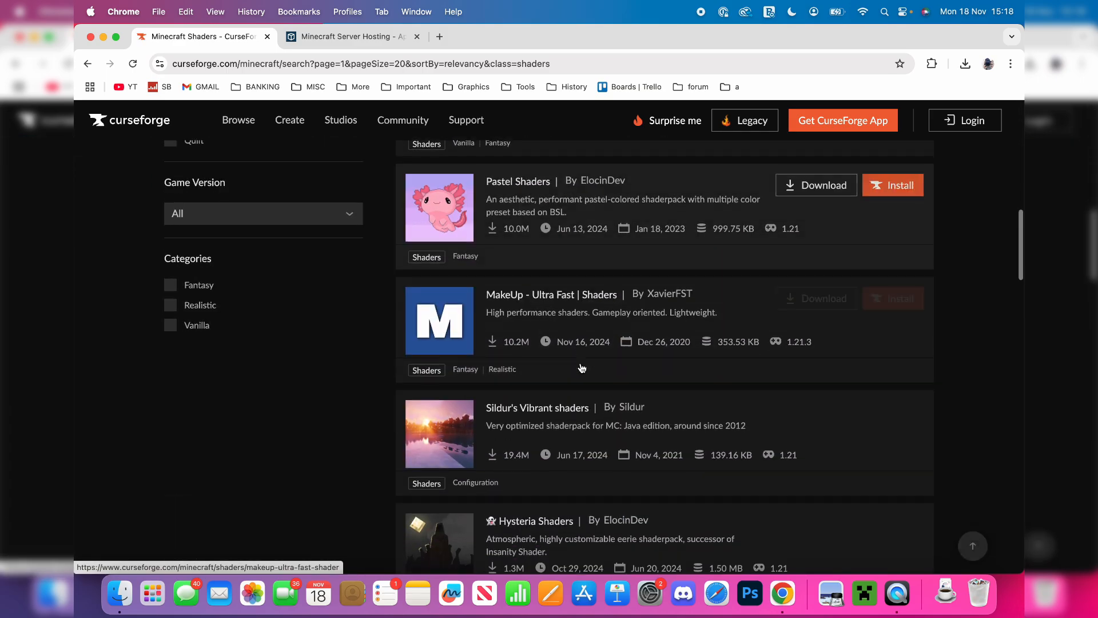
{"action": "scroll", "scroll_direction": "down", "scroll_amount": 3}
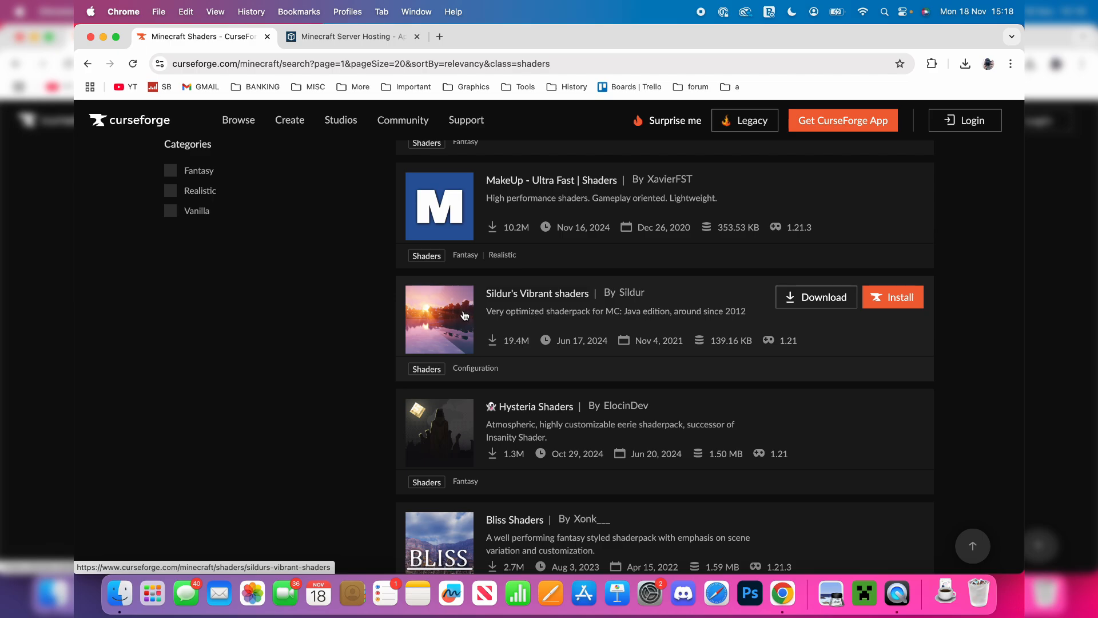
{"action": "left_click", "coordinate": [537, 292]}
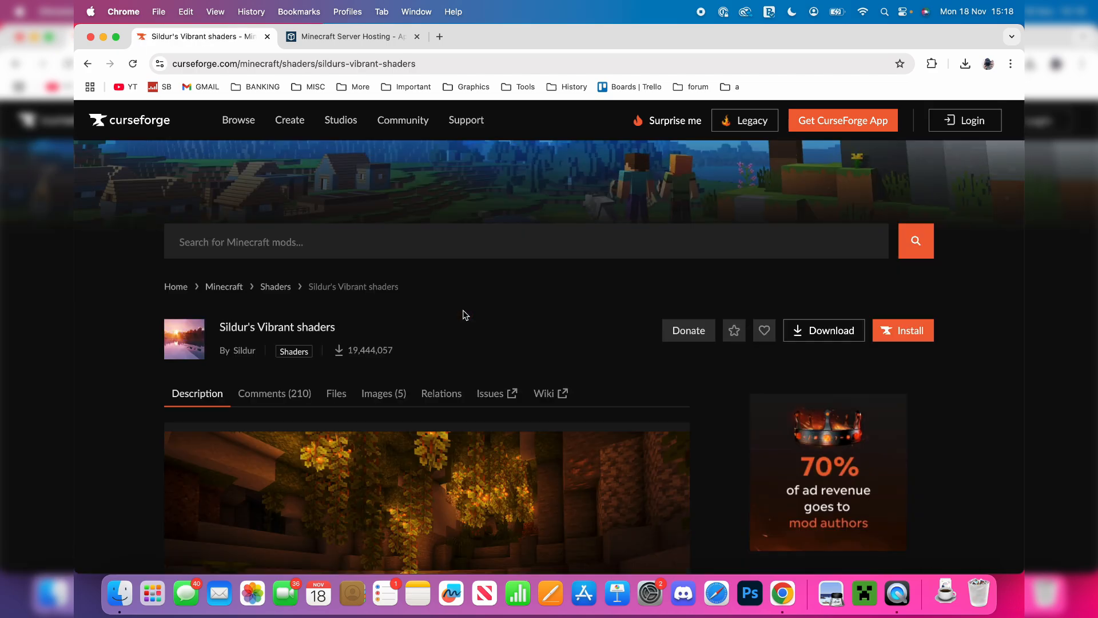
{"action": "scroll", "scroll_direction": "down", "scroll_amount": 3}
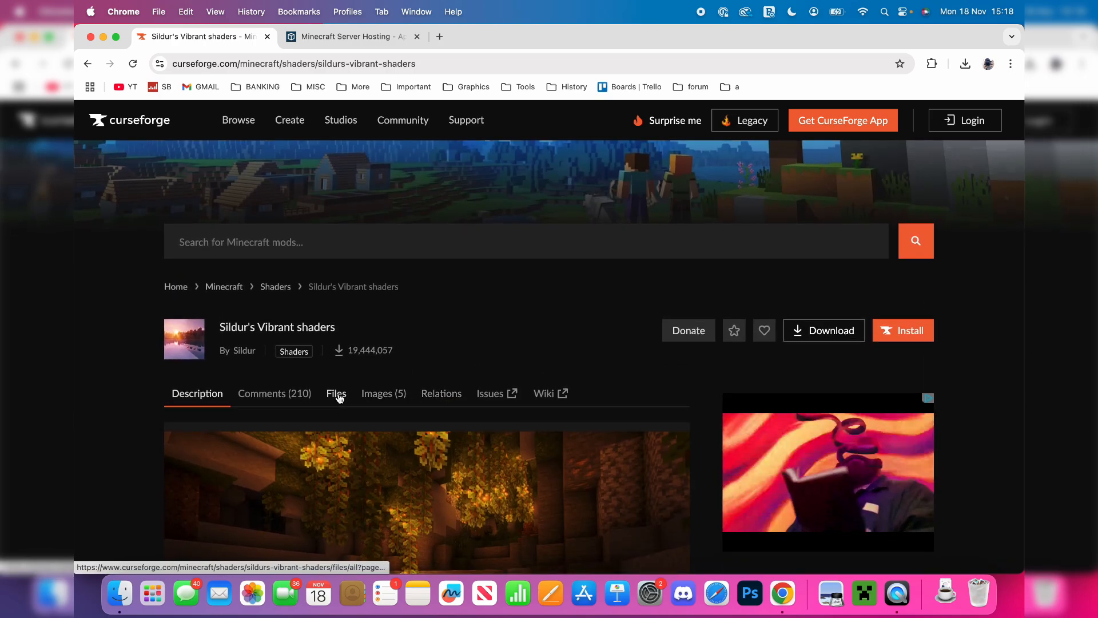
- Show the project's Files list and open the options menu for v1.52 Medium.zip
{"action": "left_click", "coordinate": [336, 393]}
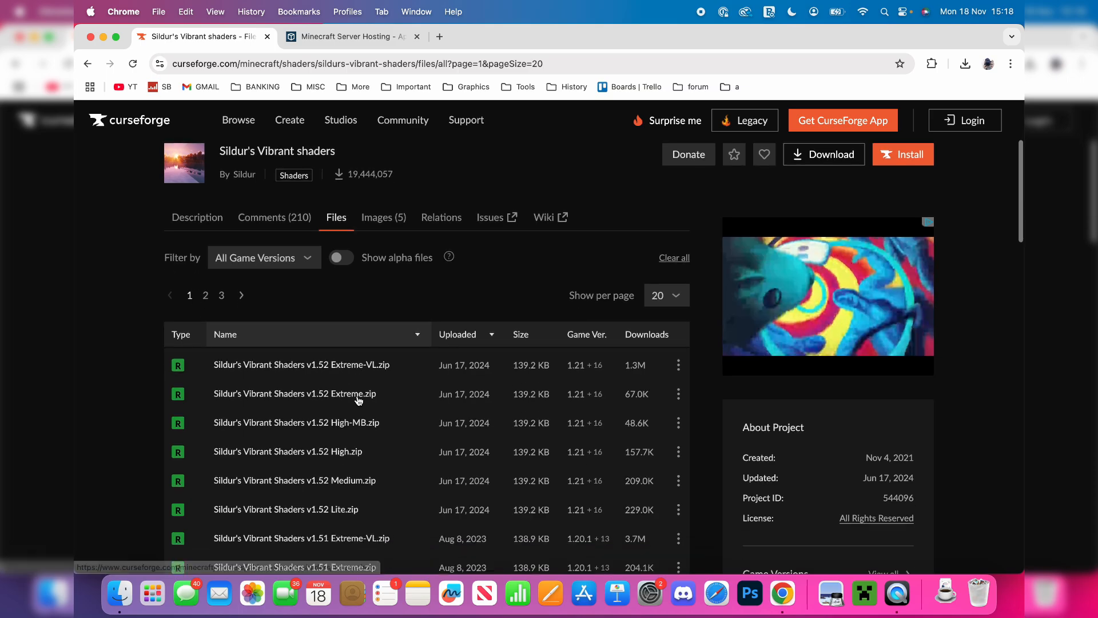
{"action": "scroll", "scroll_direction": "down", "scroll_amount": 3}
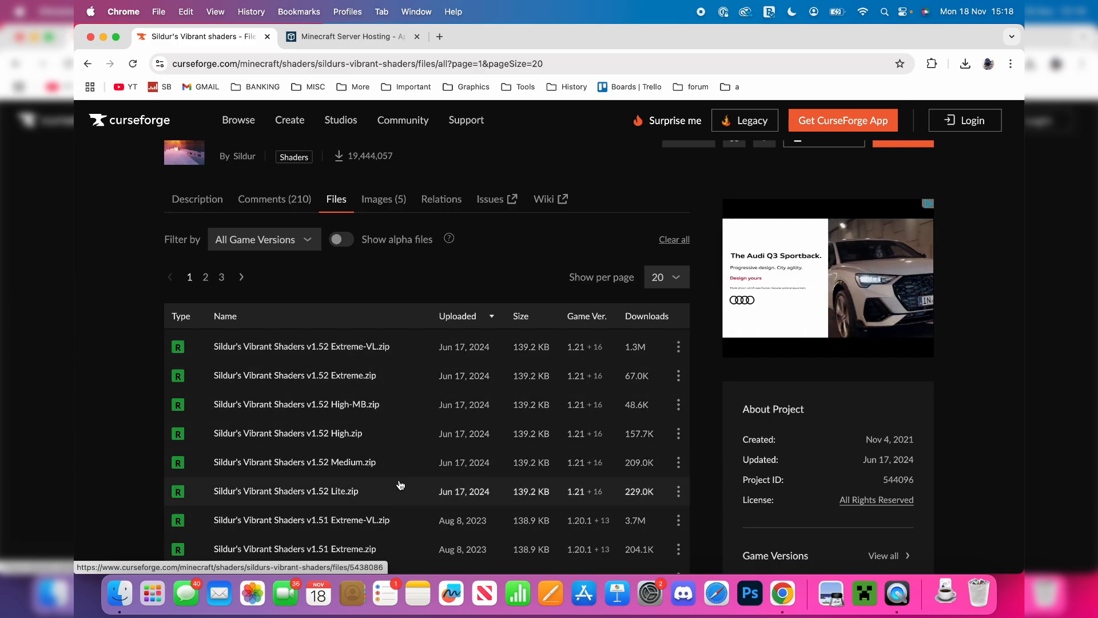
{"action": "mouse_move", "coordinate": [667, 474]}
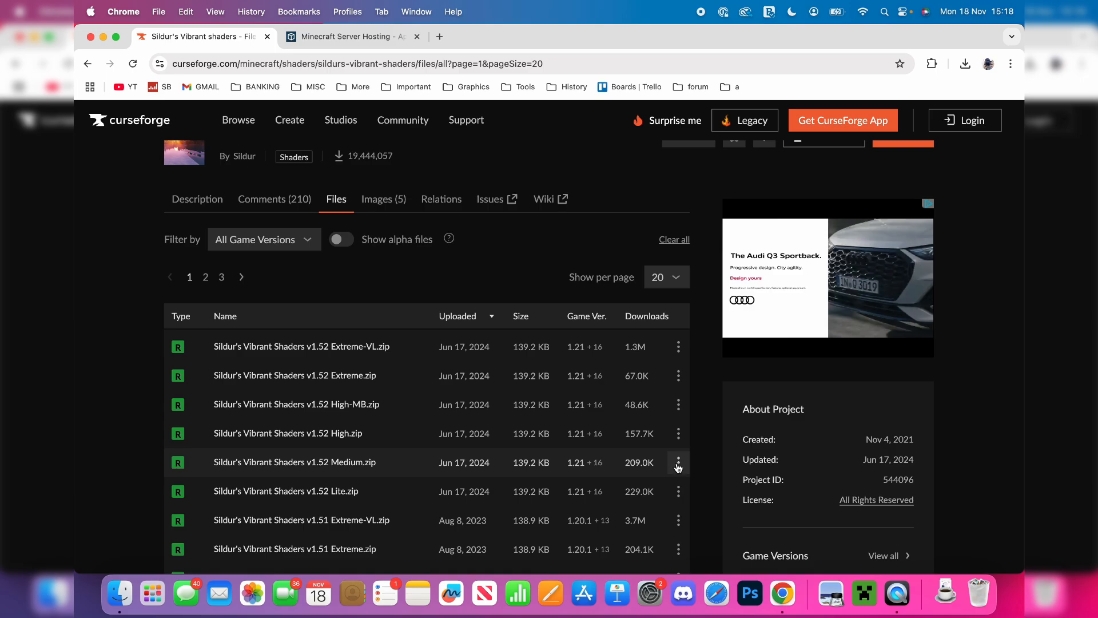
{"action": "left_click", "coordinate": [677, 462]}
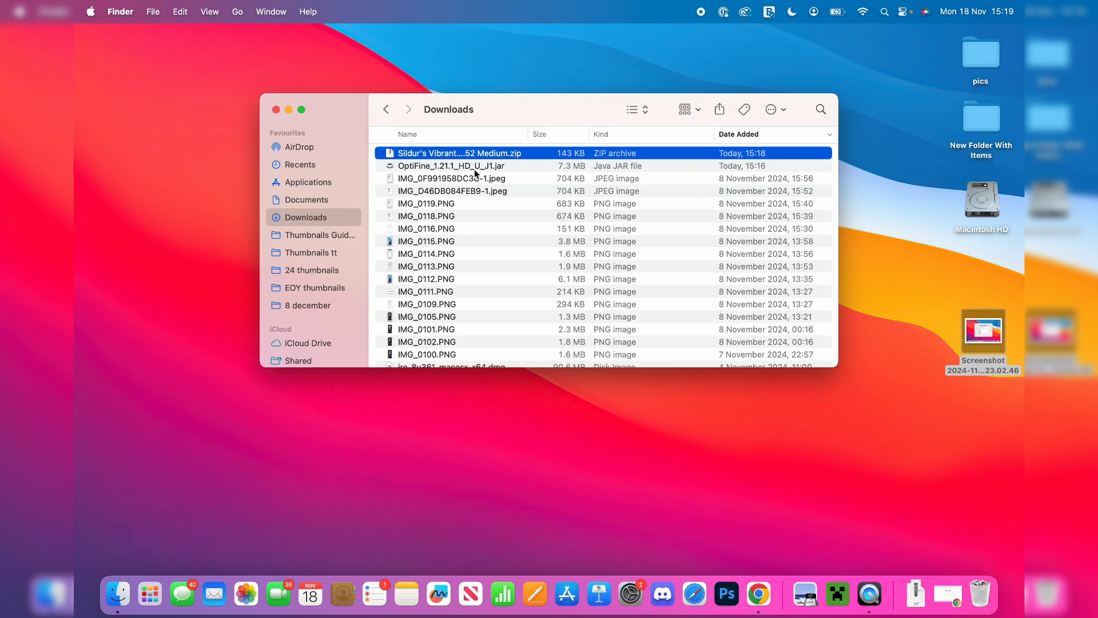
- Try opening OptiFine_1.21.1_HD_U_J1.jar from Downloads and dismiss the unidentified-developer alert
{"action": "left_click", "coordinate": [452, 166]}
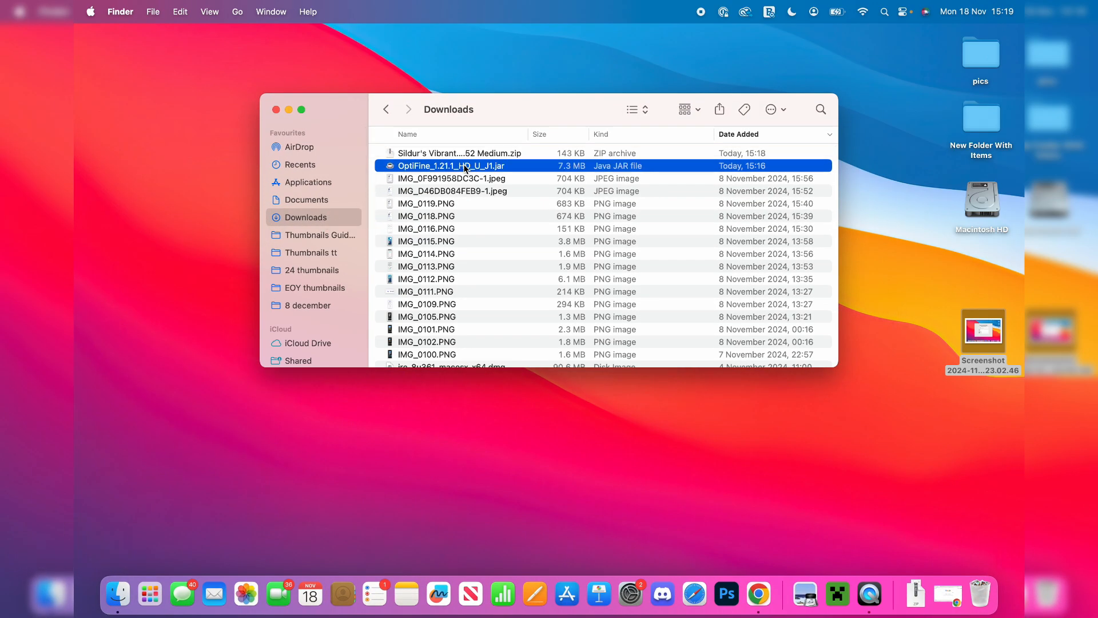
{"action": "double_click", "coordinate": [454, 165]}
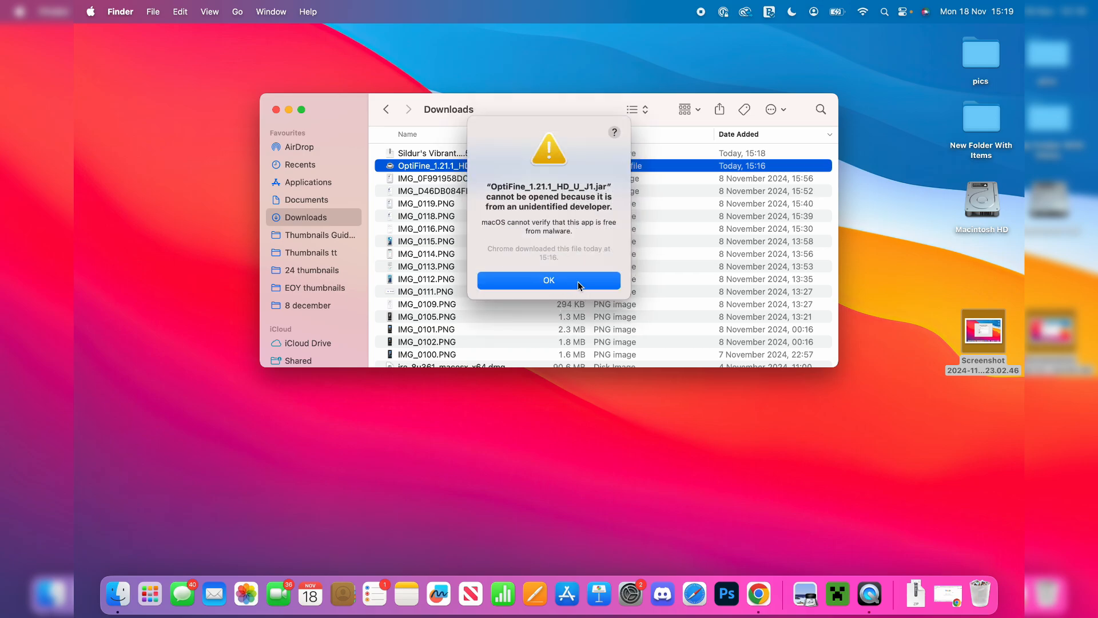
{"action": "left_click", "coordinate": [549, 280]}
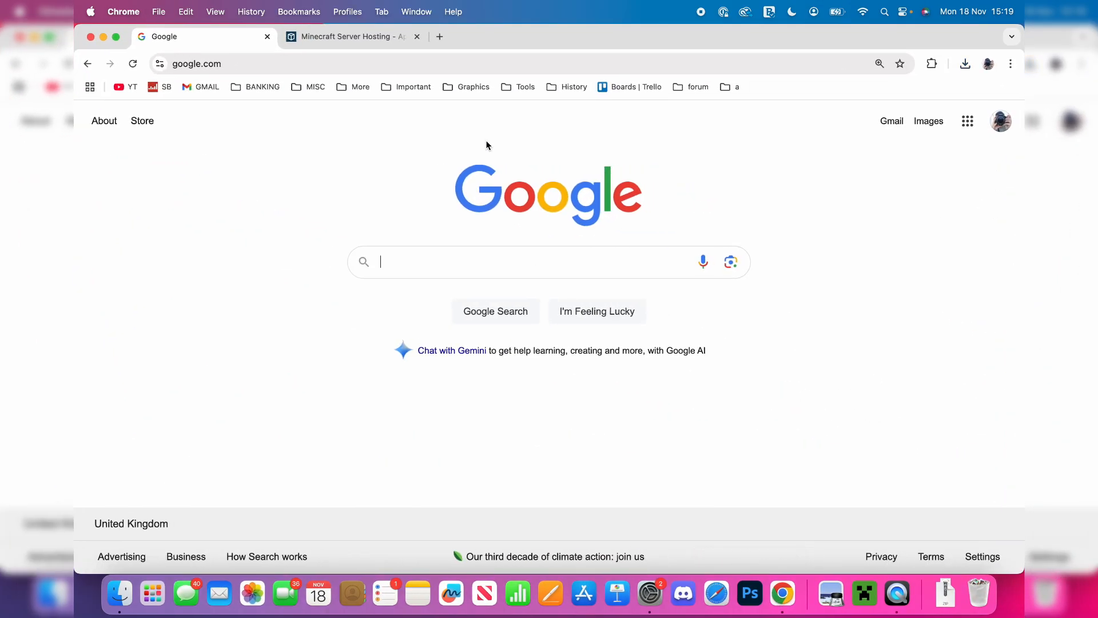
- Search Google for 'java' and view Oracle's Java results
{"action": "type", "text": "java"}
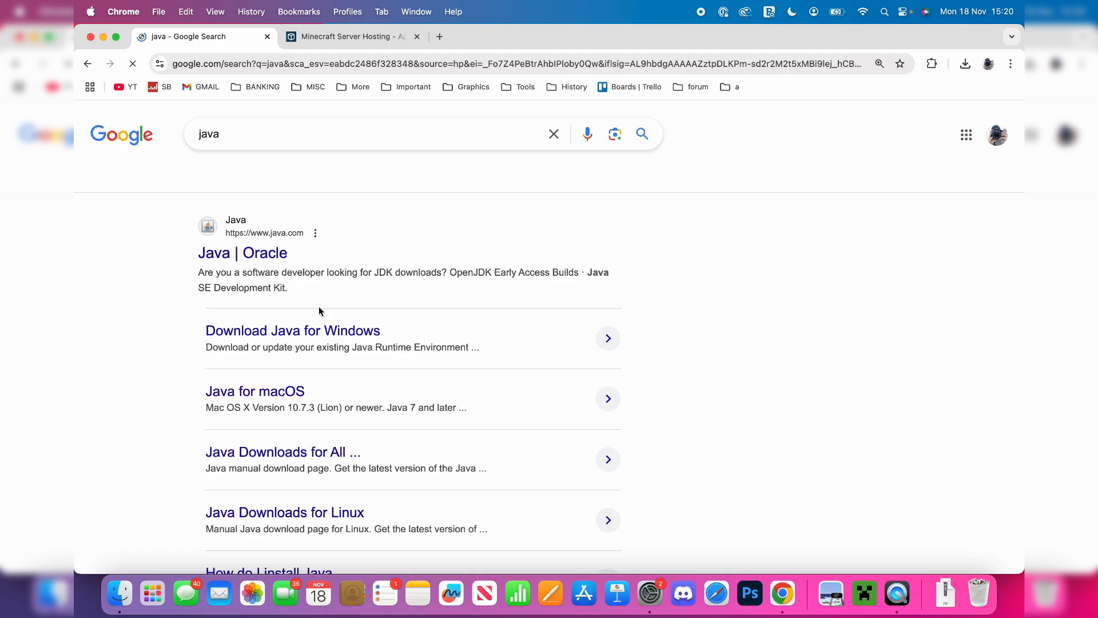
{"action": "left_click", "coordinate": [243, 253]}
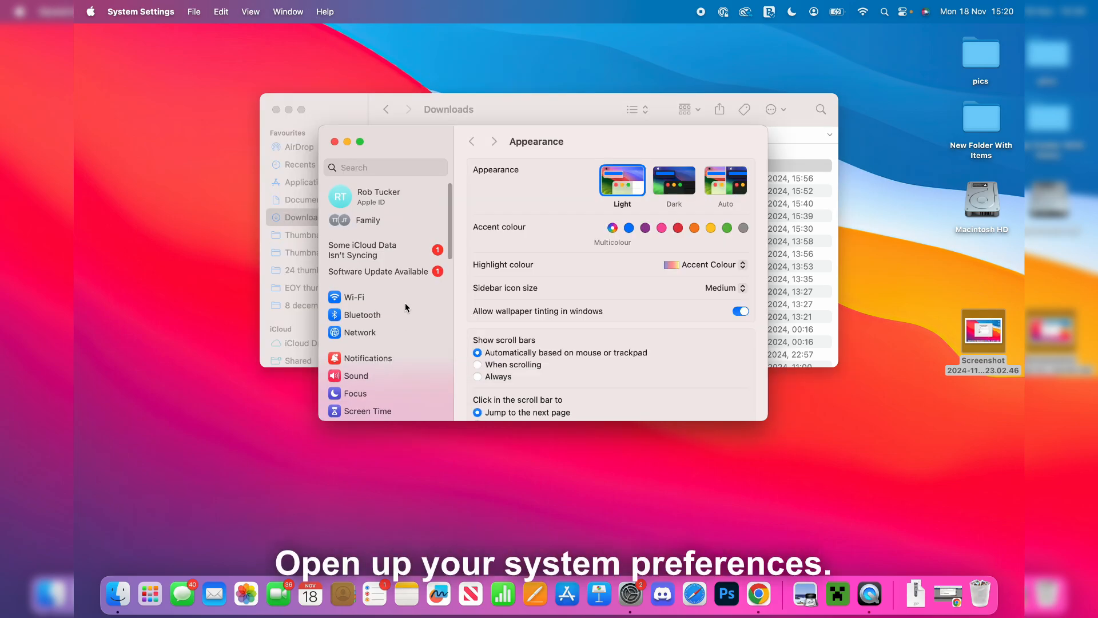
- In Privacy & Security, choose Open Anyway for the blocked OptiFine jar
{"action": "scroll", "scroll_direction": "down", "scroll_amount": 3}
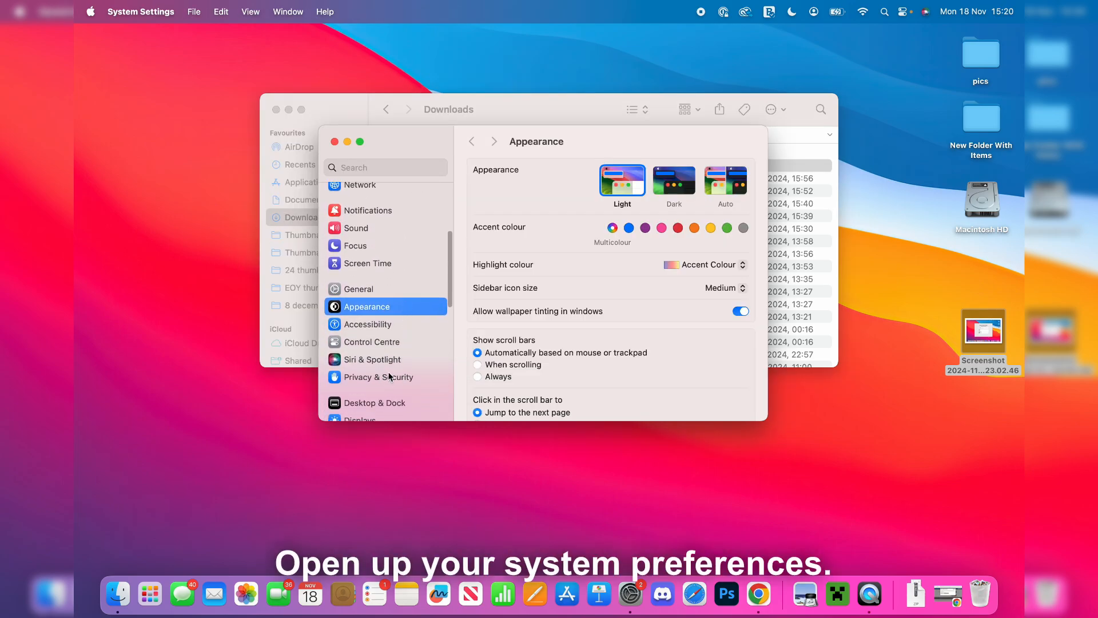
{"action": "left_click", "coordinate": [375, 377]}
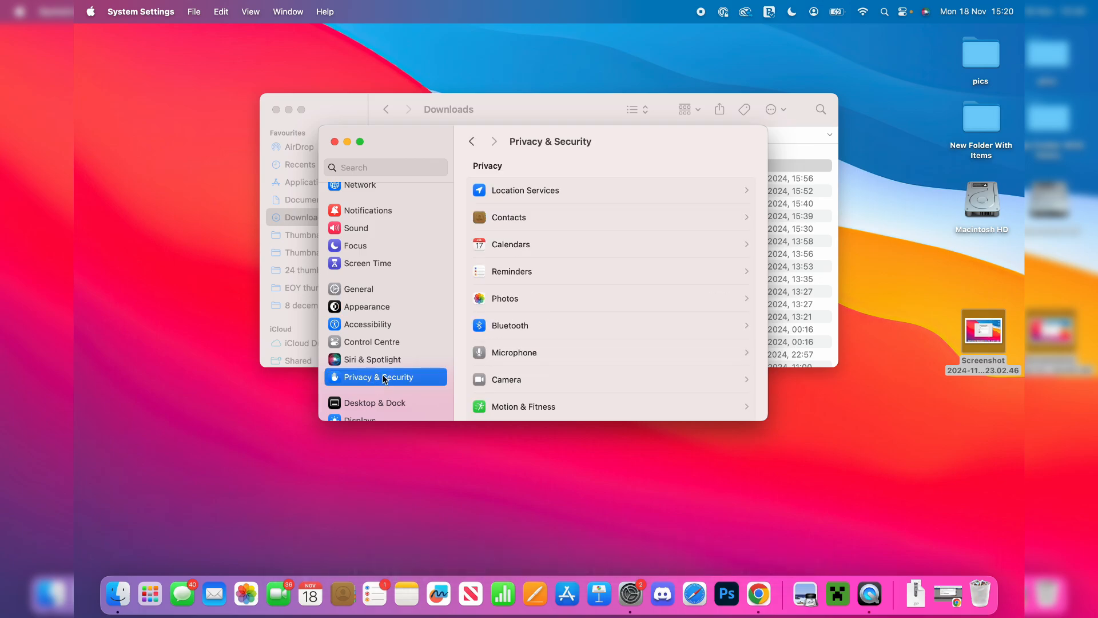
{"action": "scroll", "scroll_direction": "down", "scroll_amount": 3}
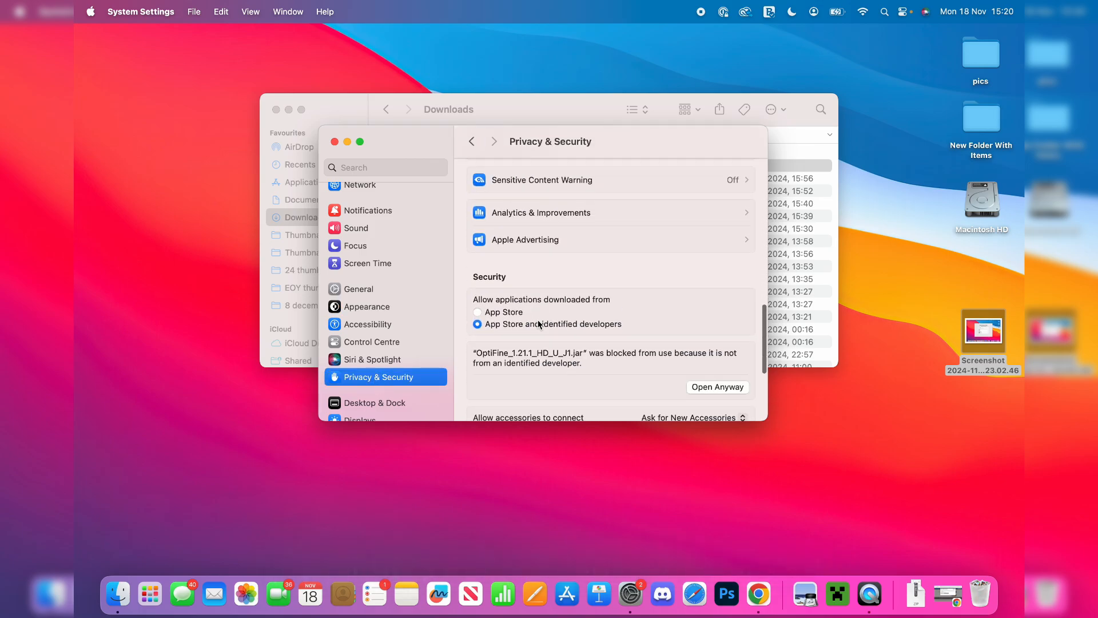
{"action": "scroll", "scroll_direction": "down", "scroll_amount": 3}
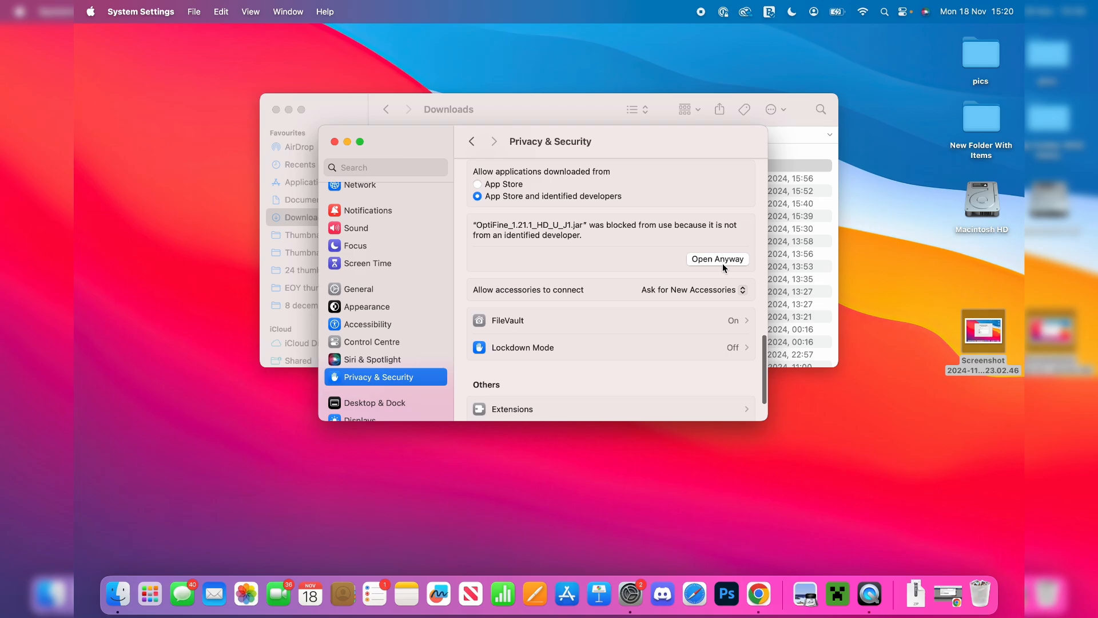
{"action": "left_click", "coordinate": [717, 259]}
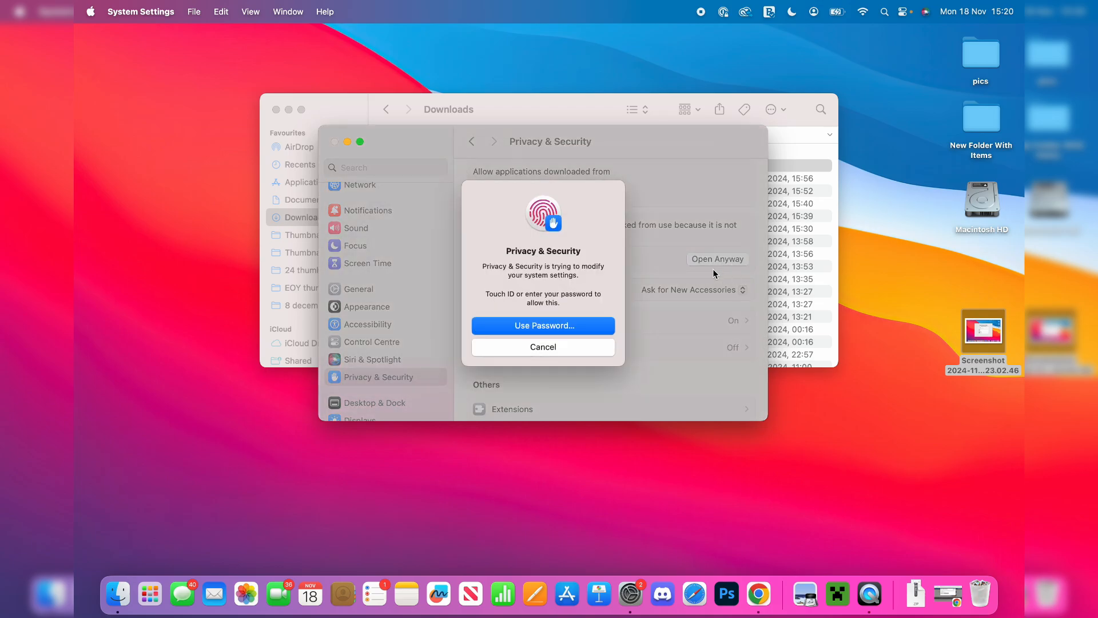
- Authorise the change, open the OptiFine installer and run Install, which reports 1.21.1 missing
{"action": "left_click", "coordinate": [542, 325]}
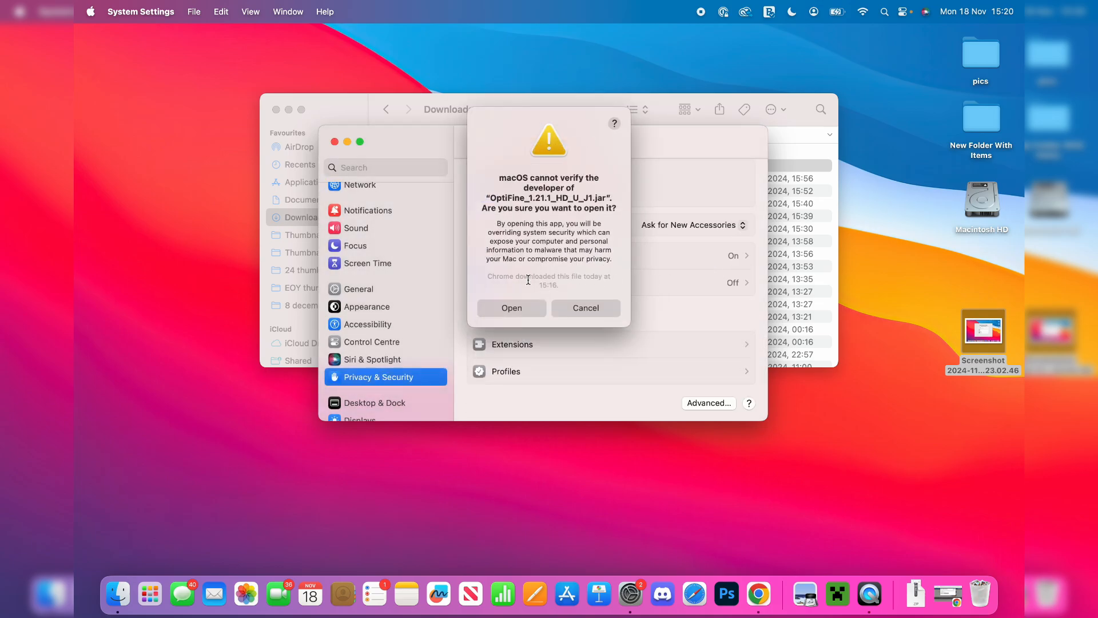
{"action": "left_click", "coordinate": [511, 309]}
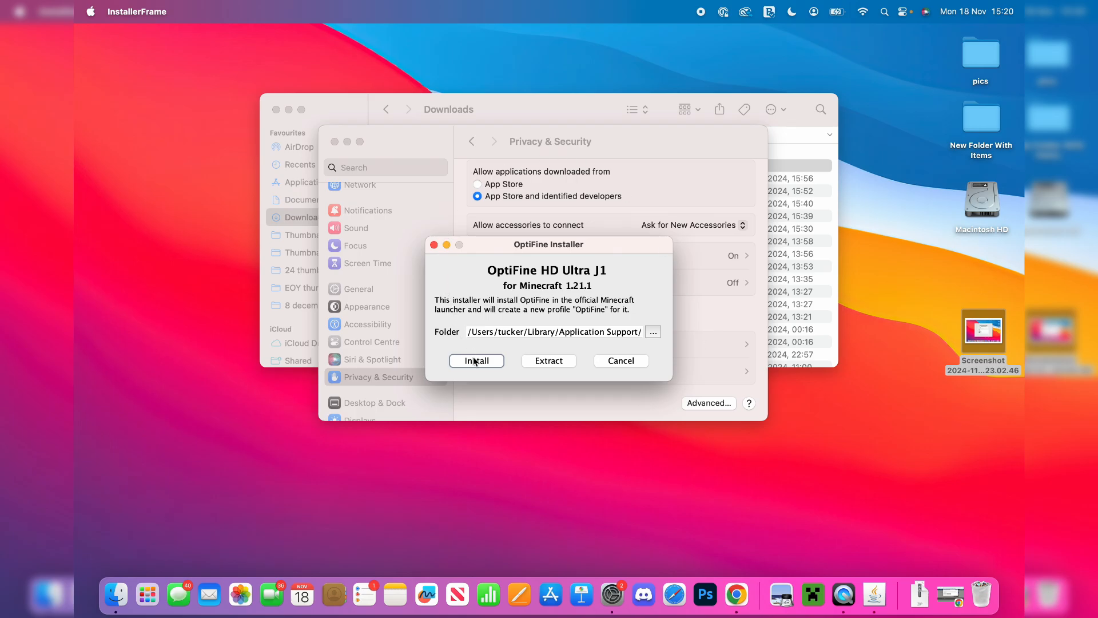
{"action": "left_click", "coordinate": [476, 360]}
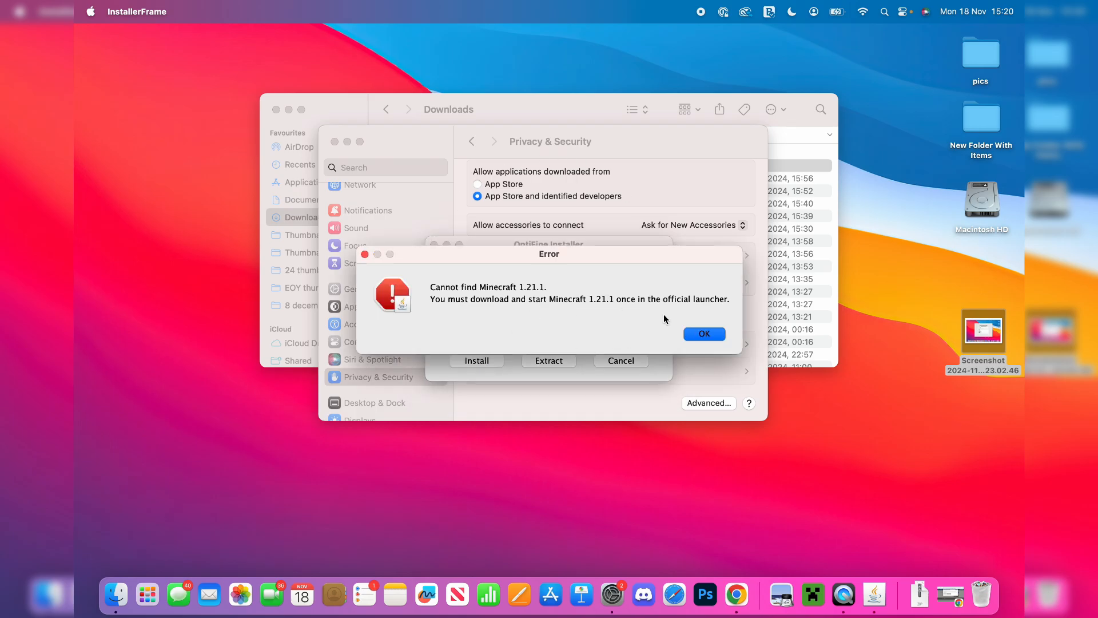
{"action": "mouse_move", "coordinate": [812, 594]}
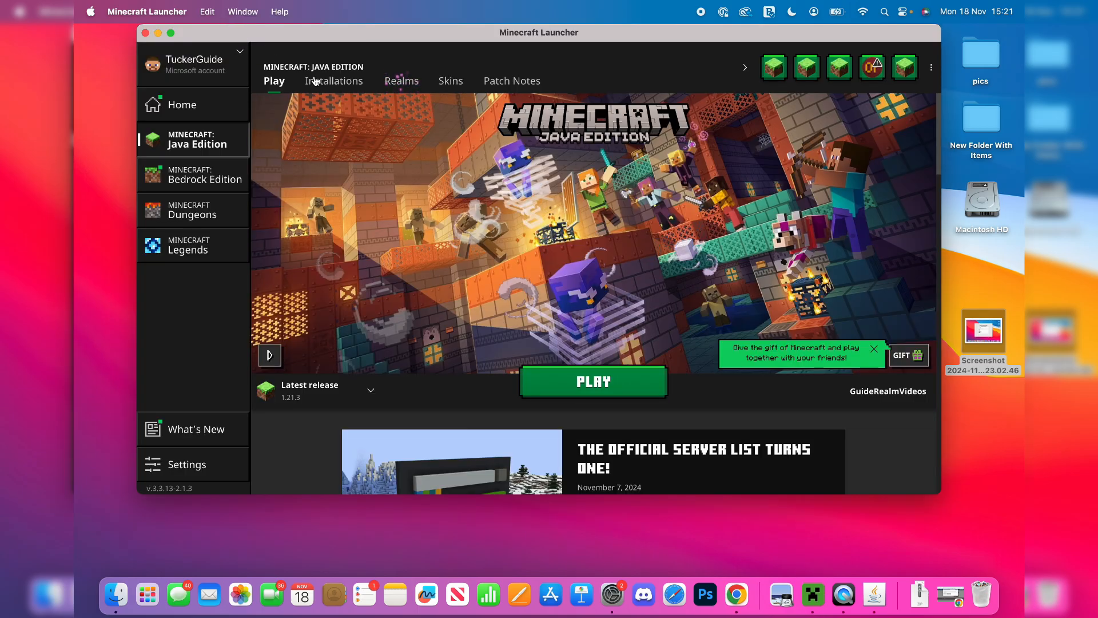
- Create a release 1.21.1 launcher installation named '1' and press Play on it
{"action": "left_click", "coordinate": [334, 81]}
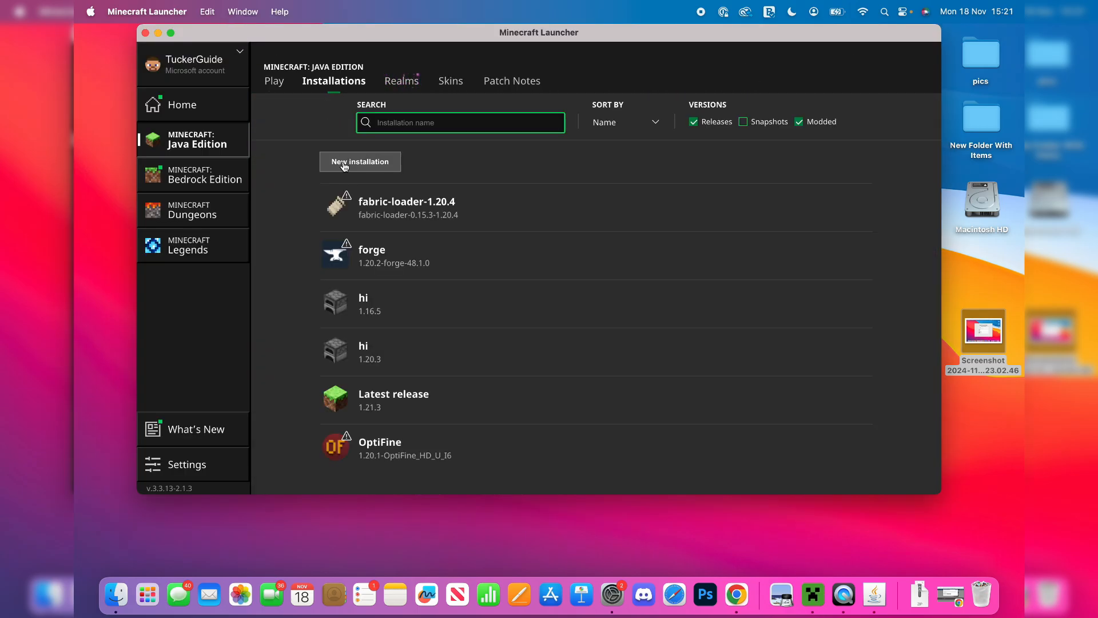
{"action": "left_click", "coordinate": [359, 162]}
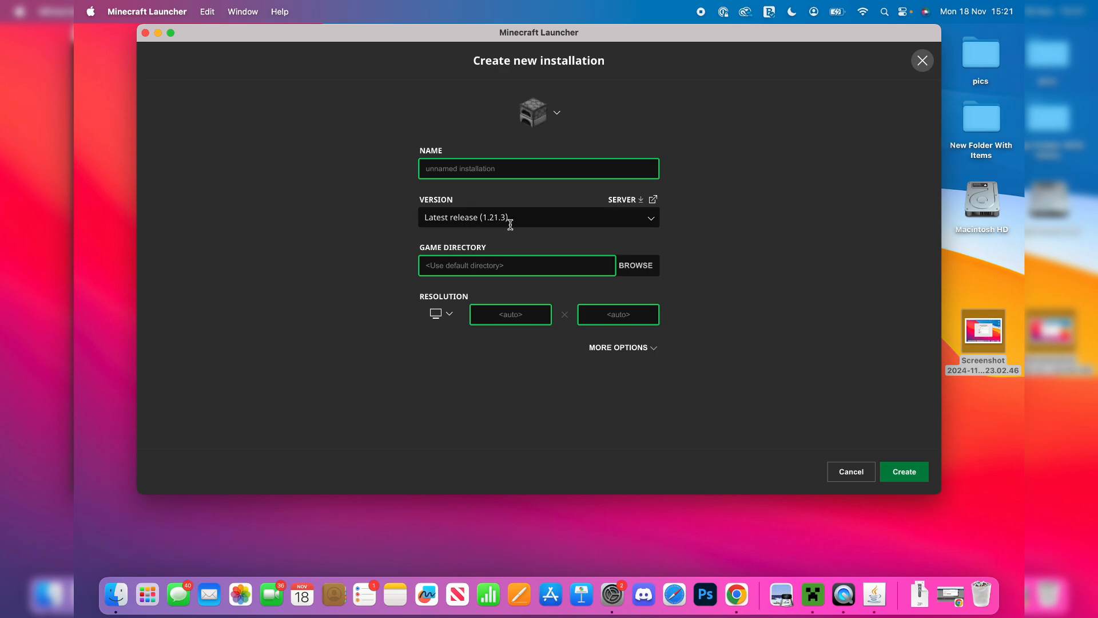
{"action": "left_click", "coordinate": [537, 217]}
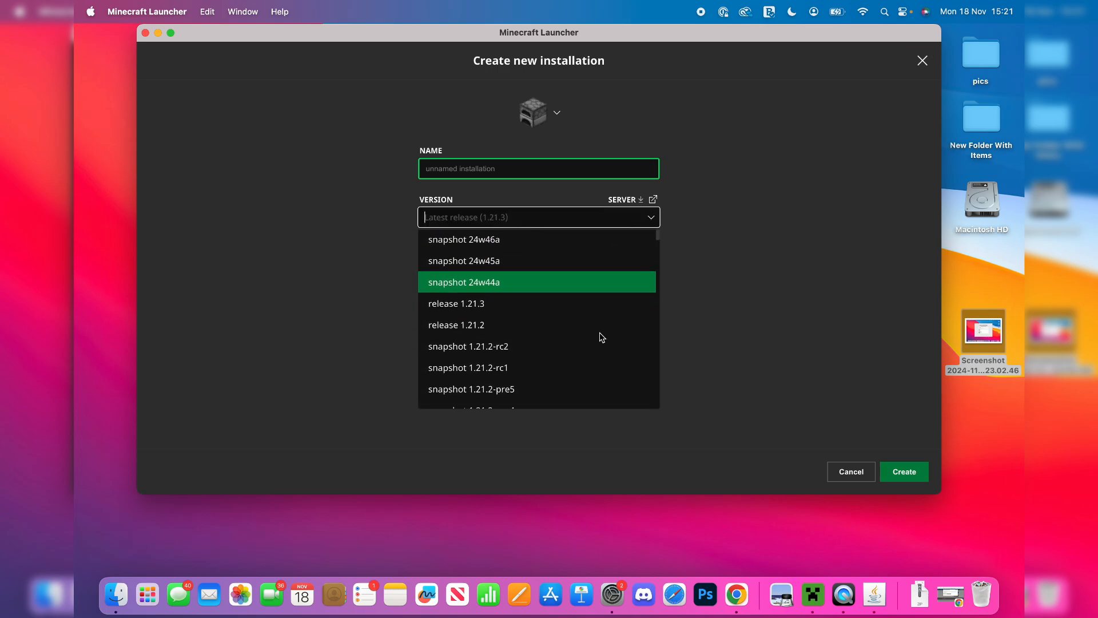
{"action": "scroll", "scroll_direction": "down", "scroll_amount": 3}
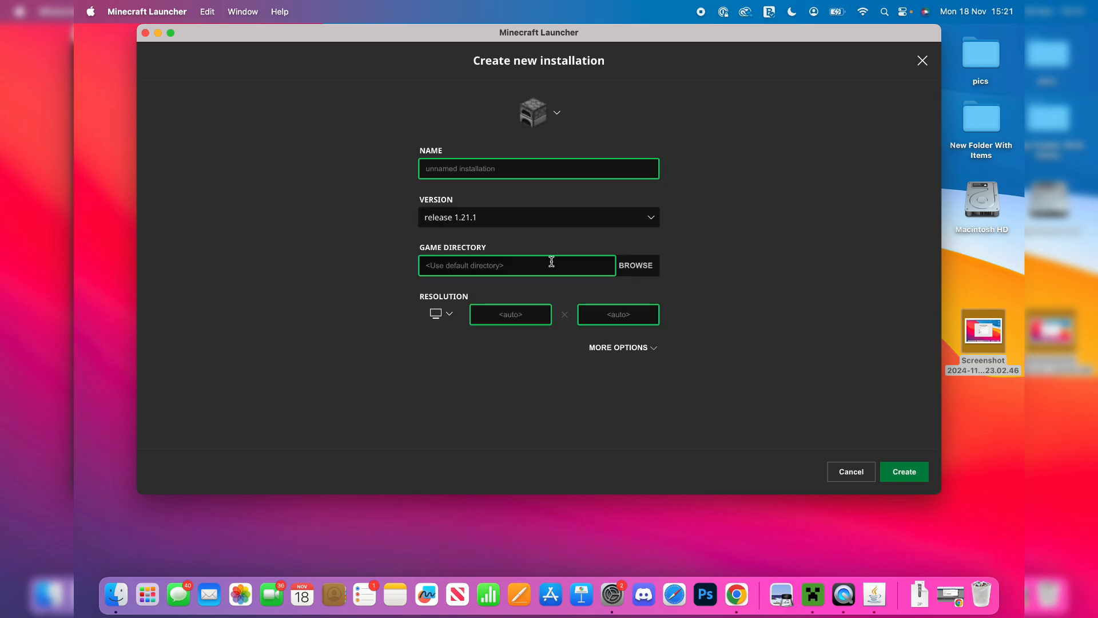
{"action": "type", "text": "1"}
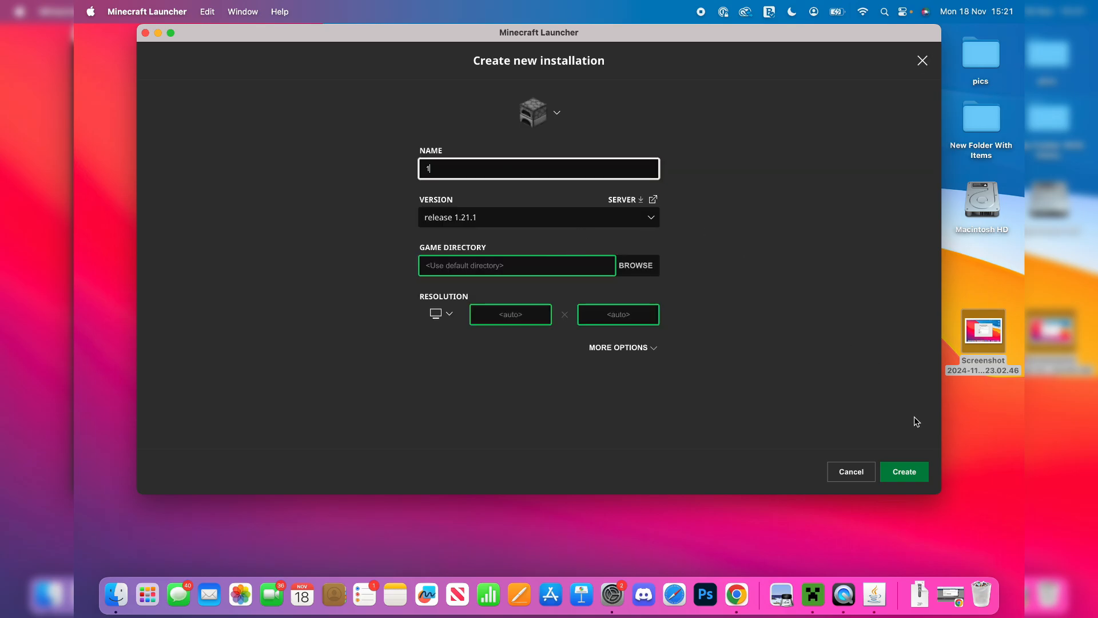
{"action": "left_click", "coordinate": [902, 471]}
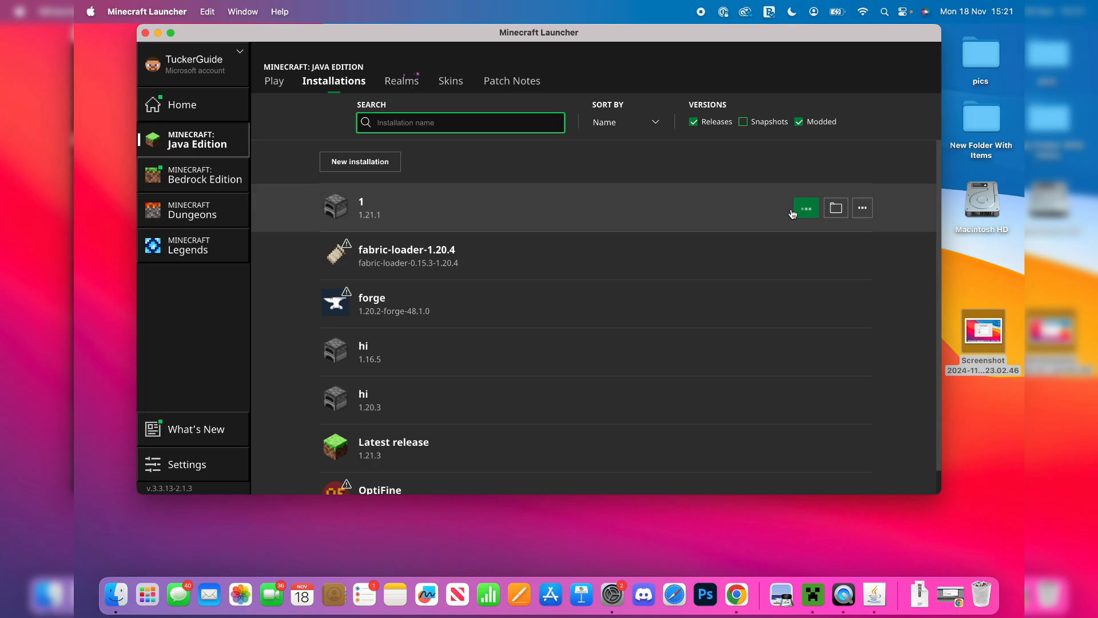
{"action": "left_click", "coordinate": [804, 207]}
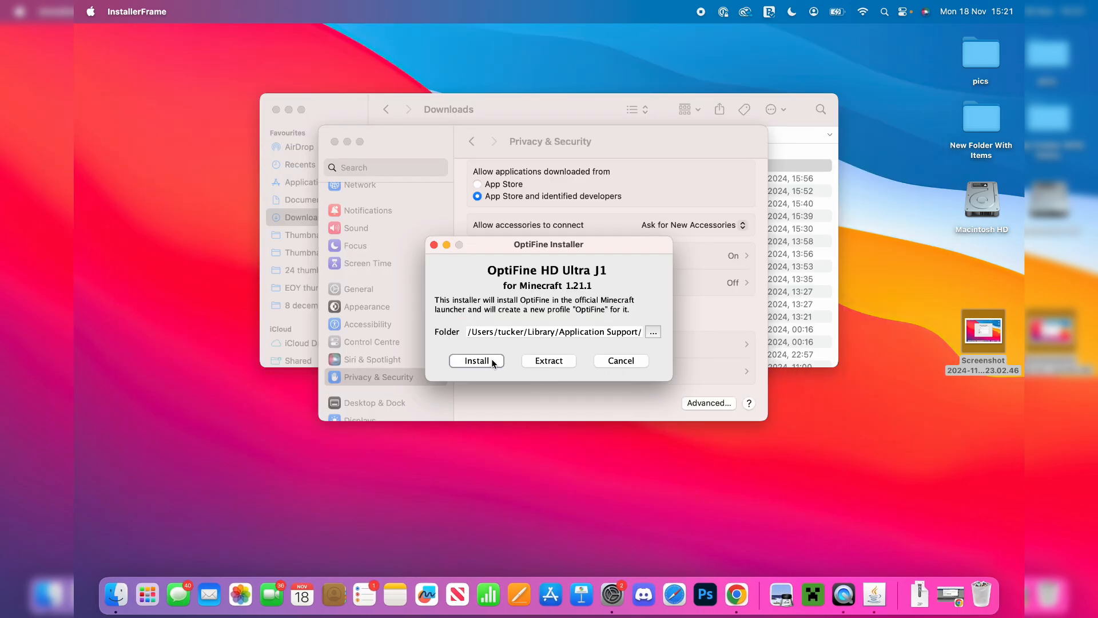
- Install OptiFine HD Ultra J1 for Minecraft 1.21.1 and acknowledge the success message
{"action": "left_click", "coordinate": [477, 359]}
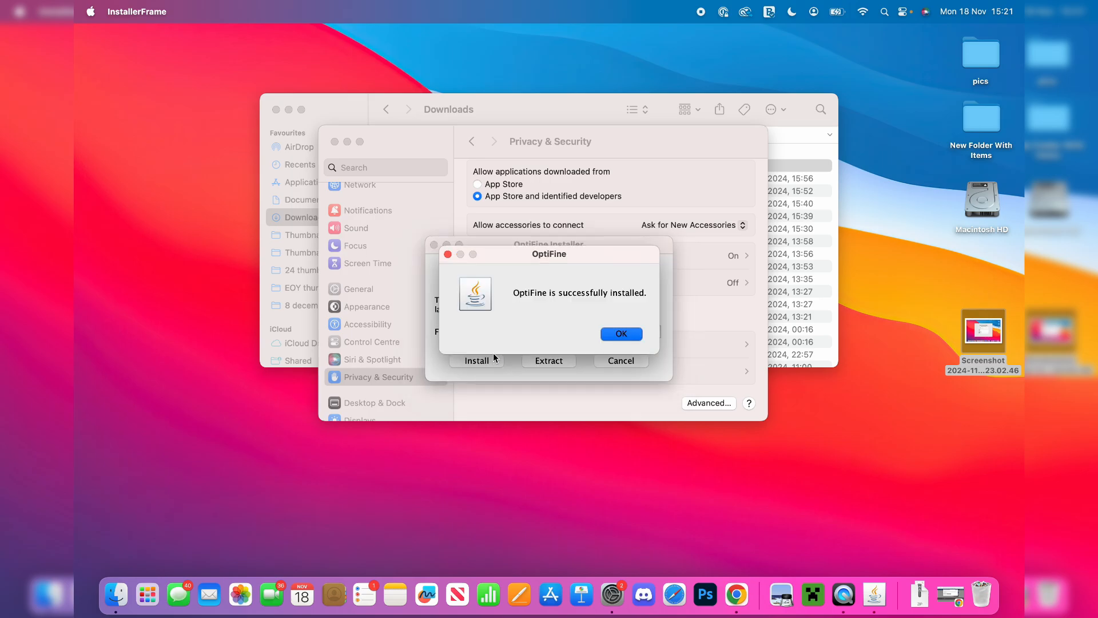
{"action": "left_click", "coordinate": [620, 334]}
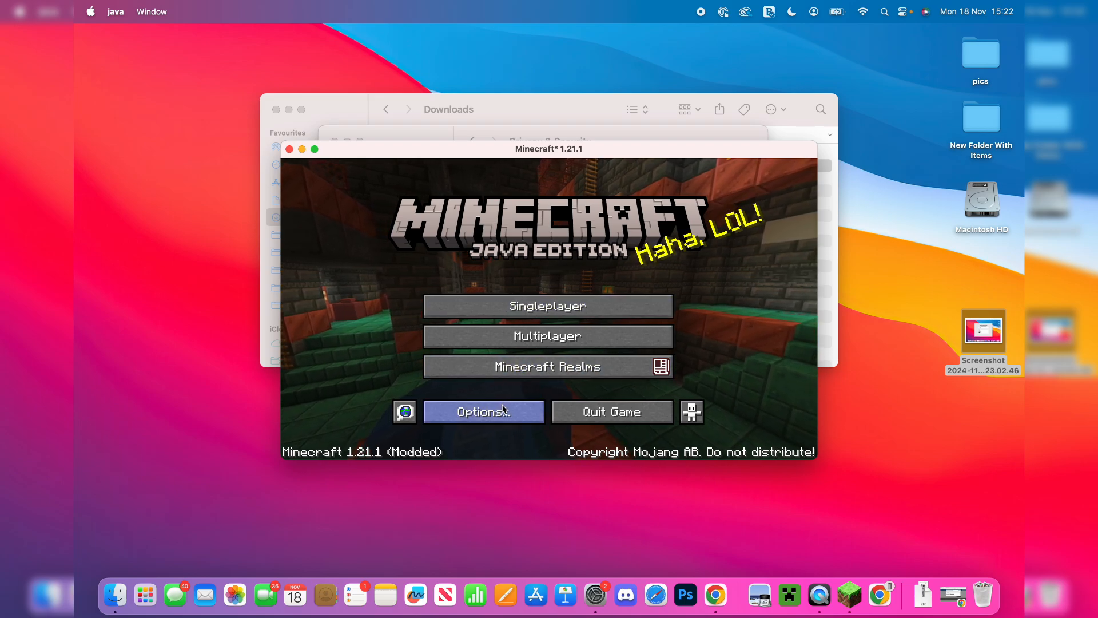
- Select Sildur's Vibrant Shaders v1.52 Medium in Minecraft's shader settings
{"action": "left_click", "coordinate": [482, 411]}
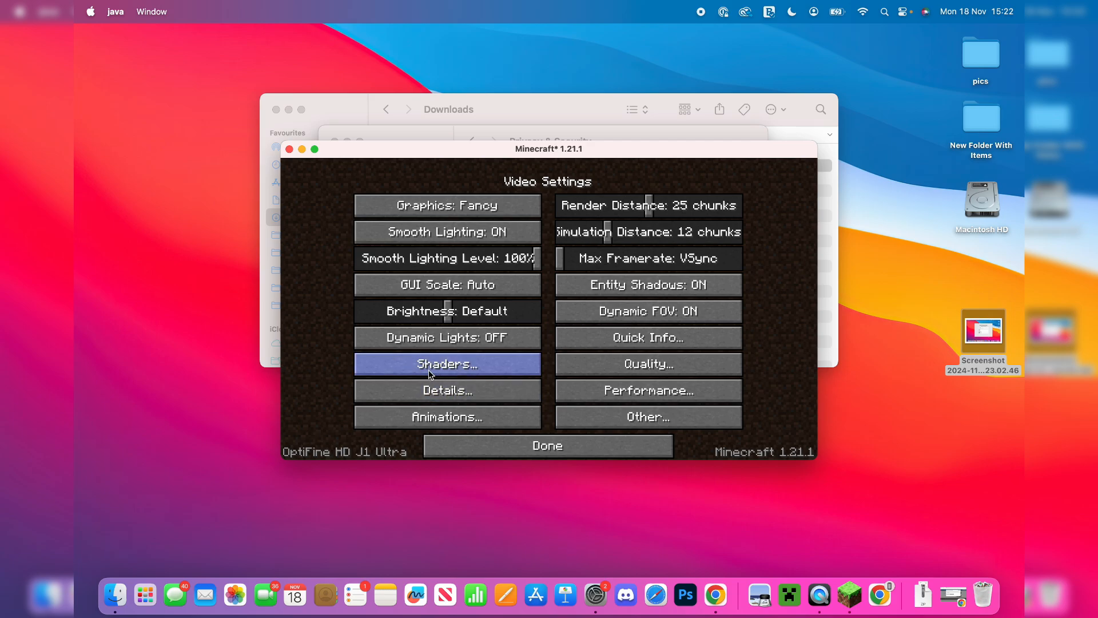
{"action": "left_click", "coordinate": [446, 364]}
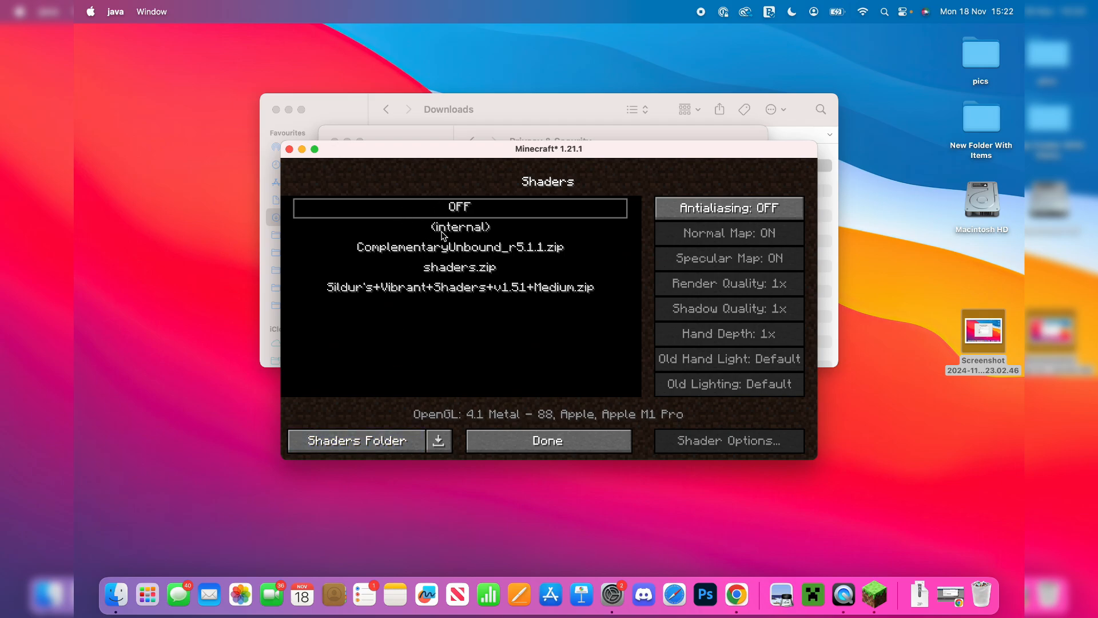
{"action": "left_click", "coordinate": [356, 440]}
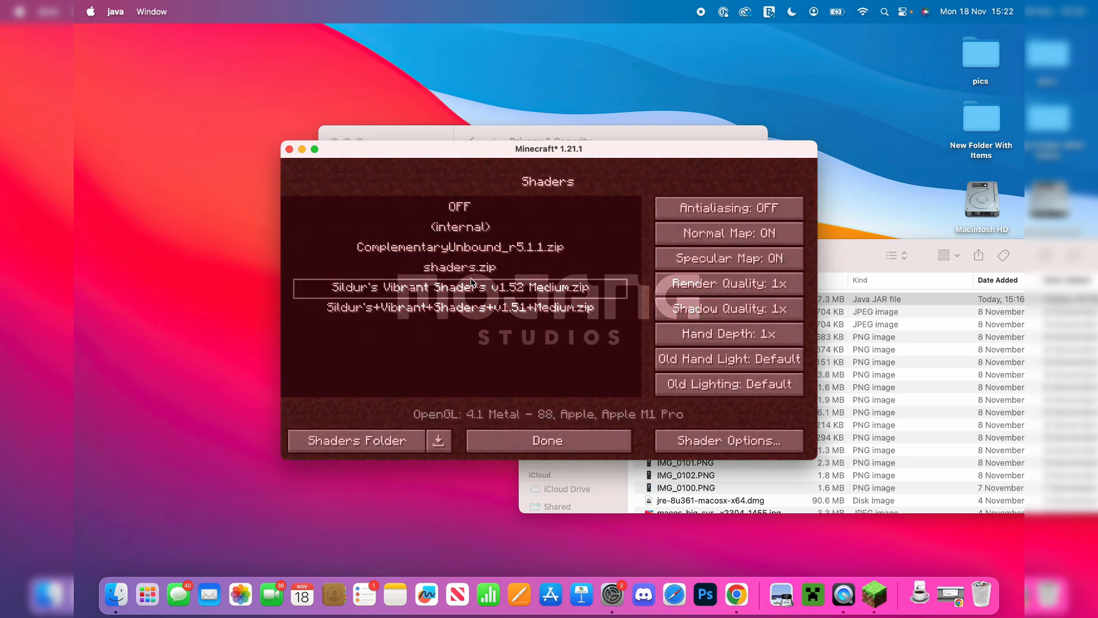
- Confirm the shader choice and load a singleplayer world with shaders
{"action": "left_click", "coordinate": [549, 440]}
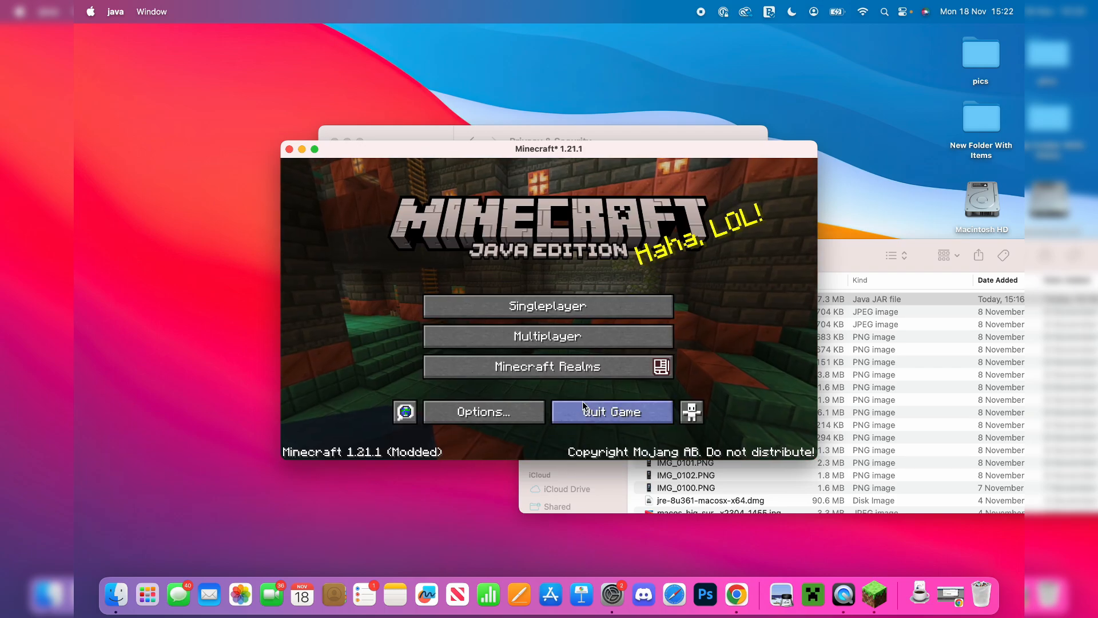
{"action": "left_click", "coordinate": [548, 305]}
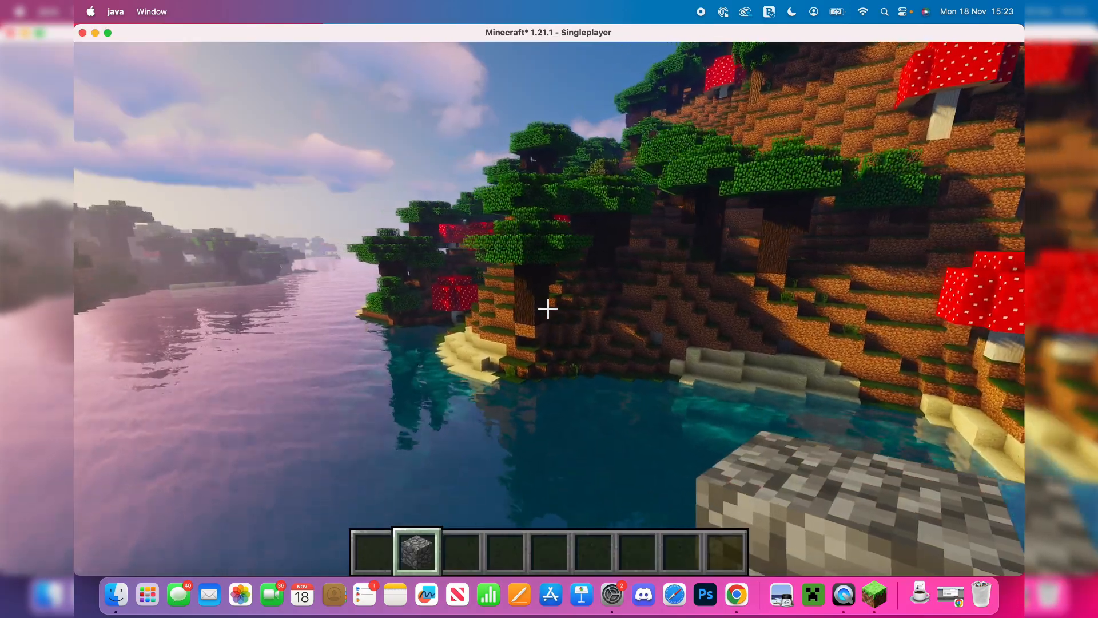